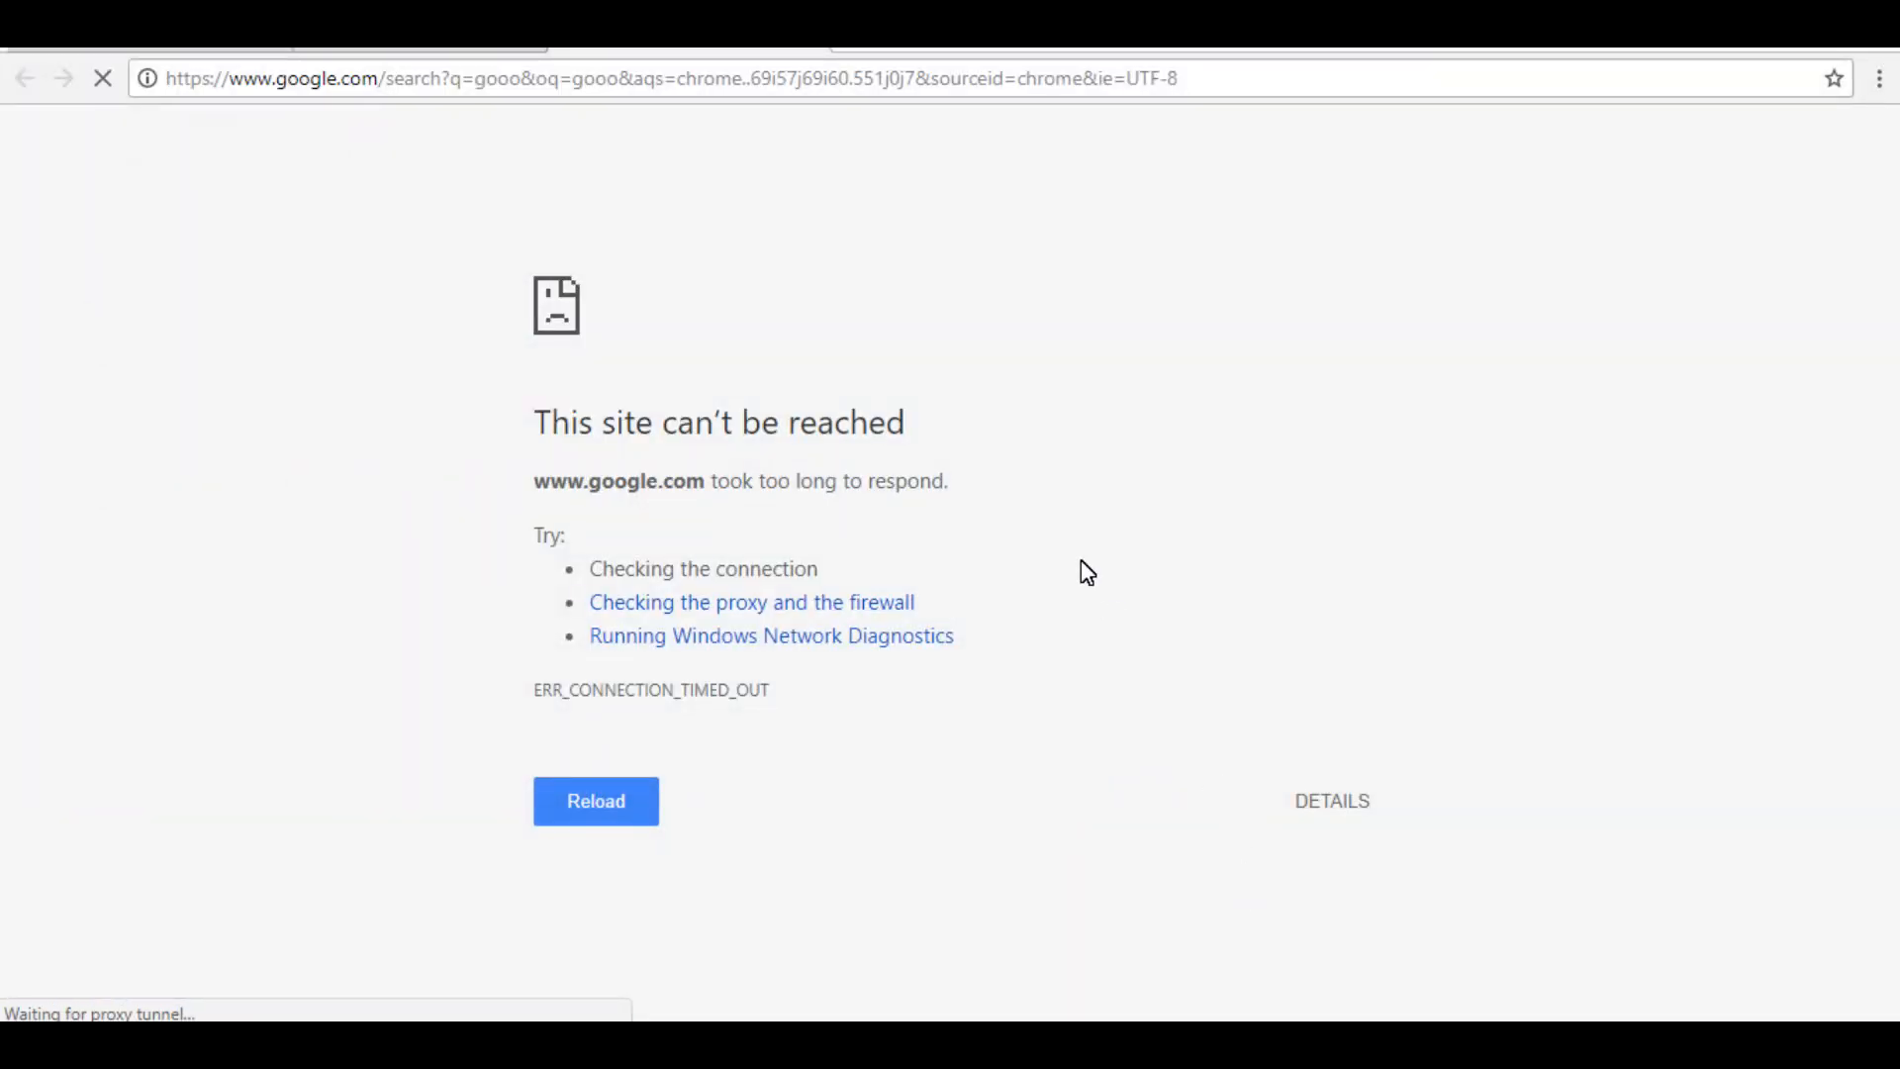
mouse_move(708, 550)
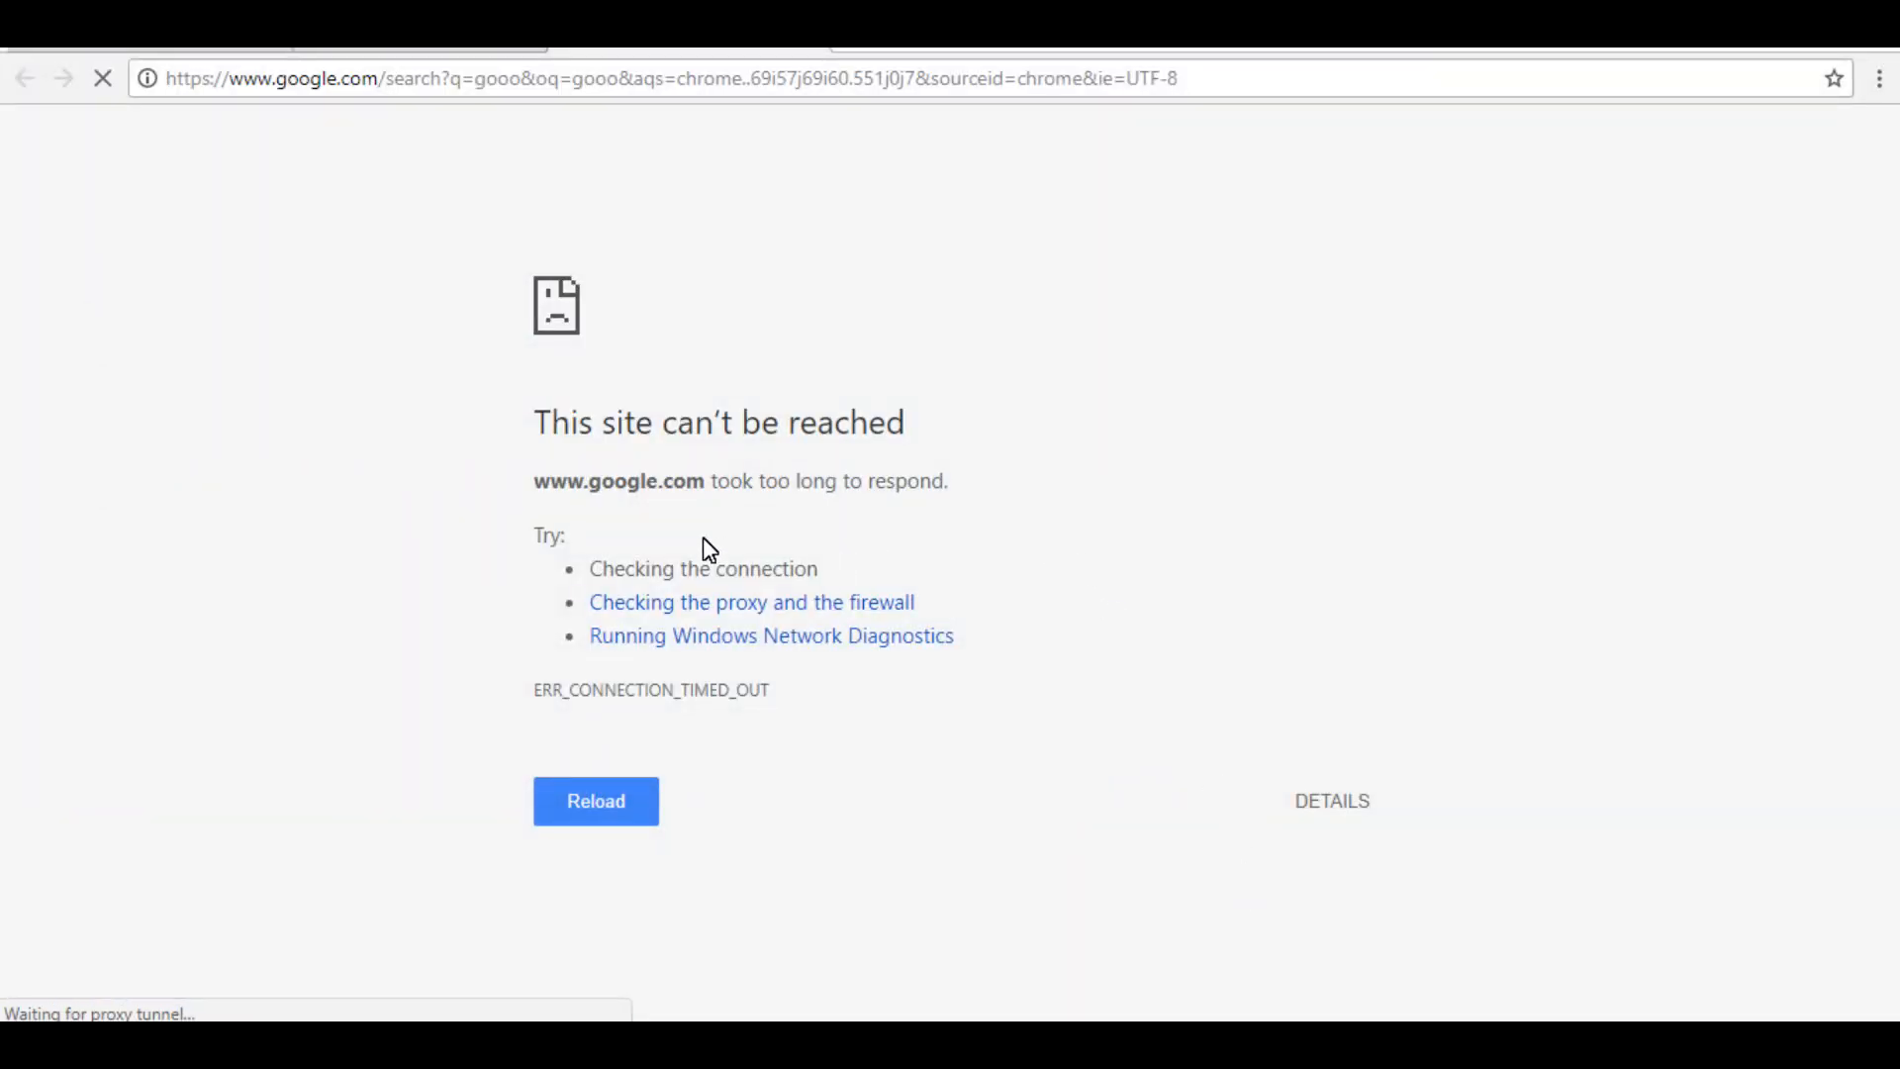
mouse_move(576, 710)
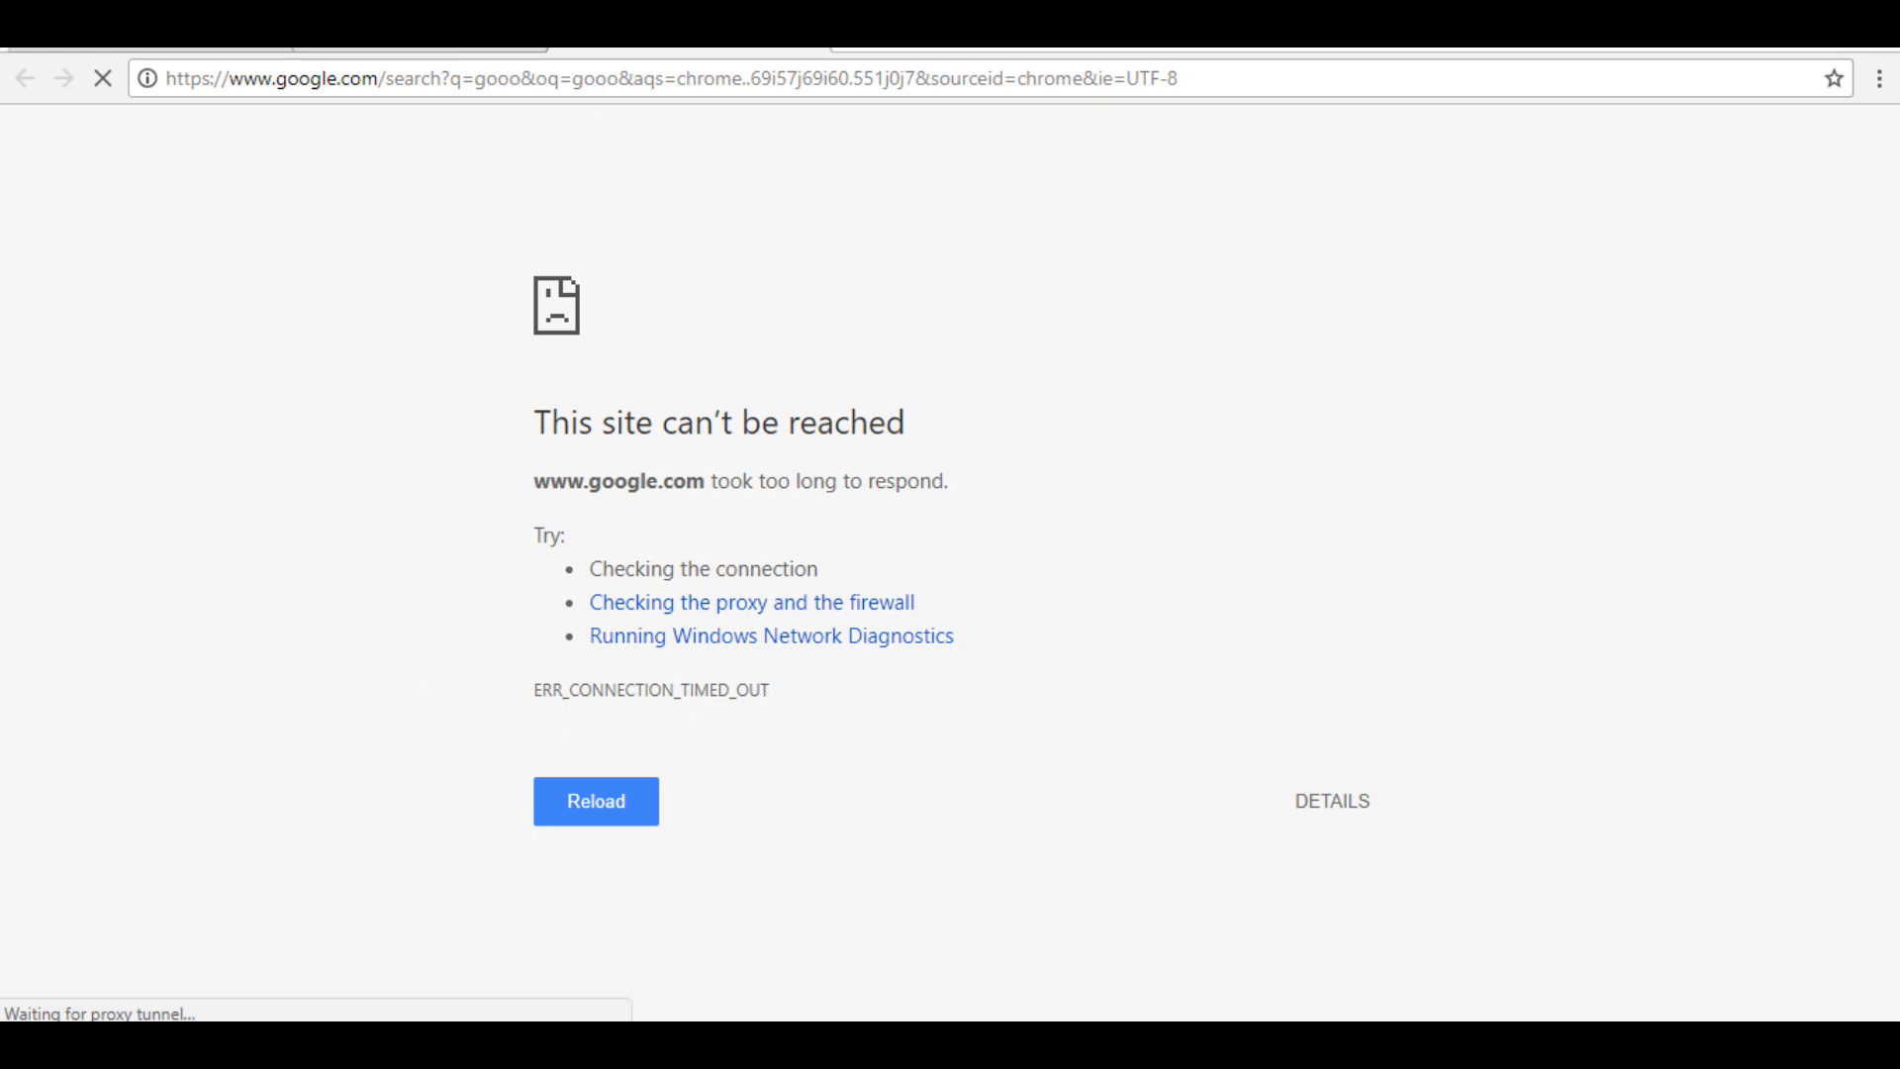
View the details of Chrome's timed-out connection error for google.com
click(596, 800)
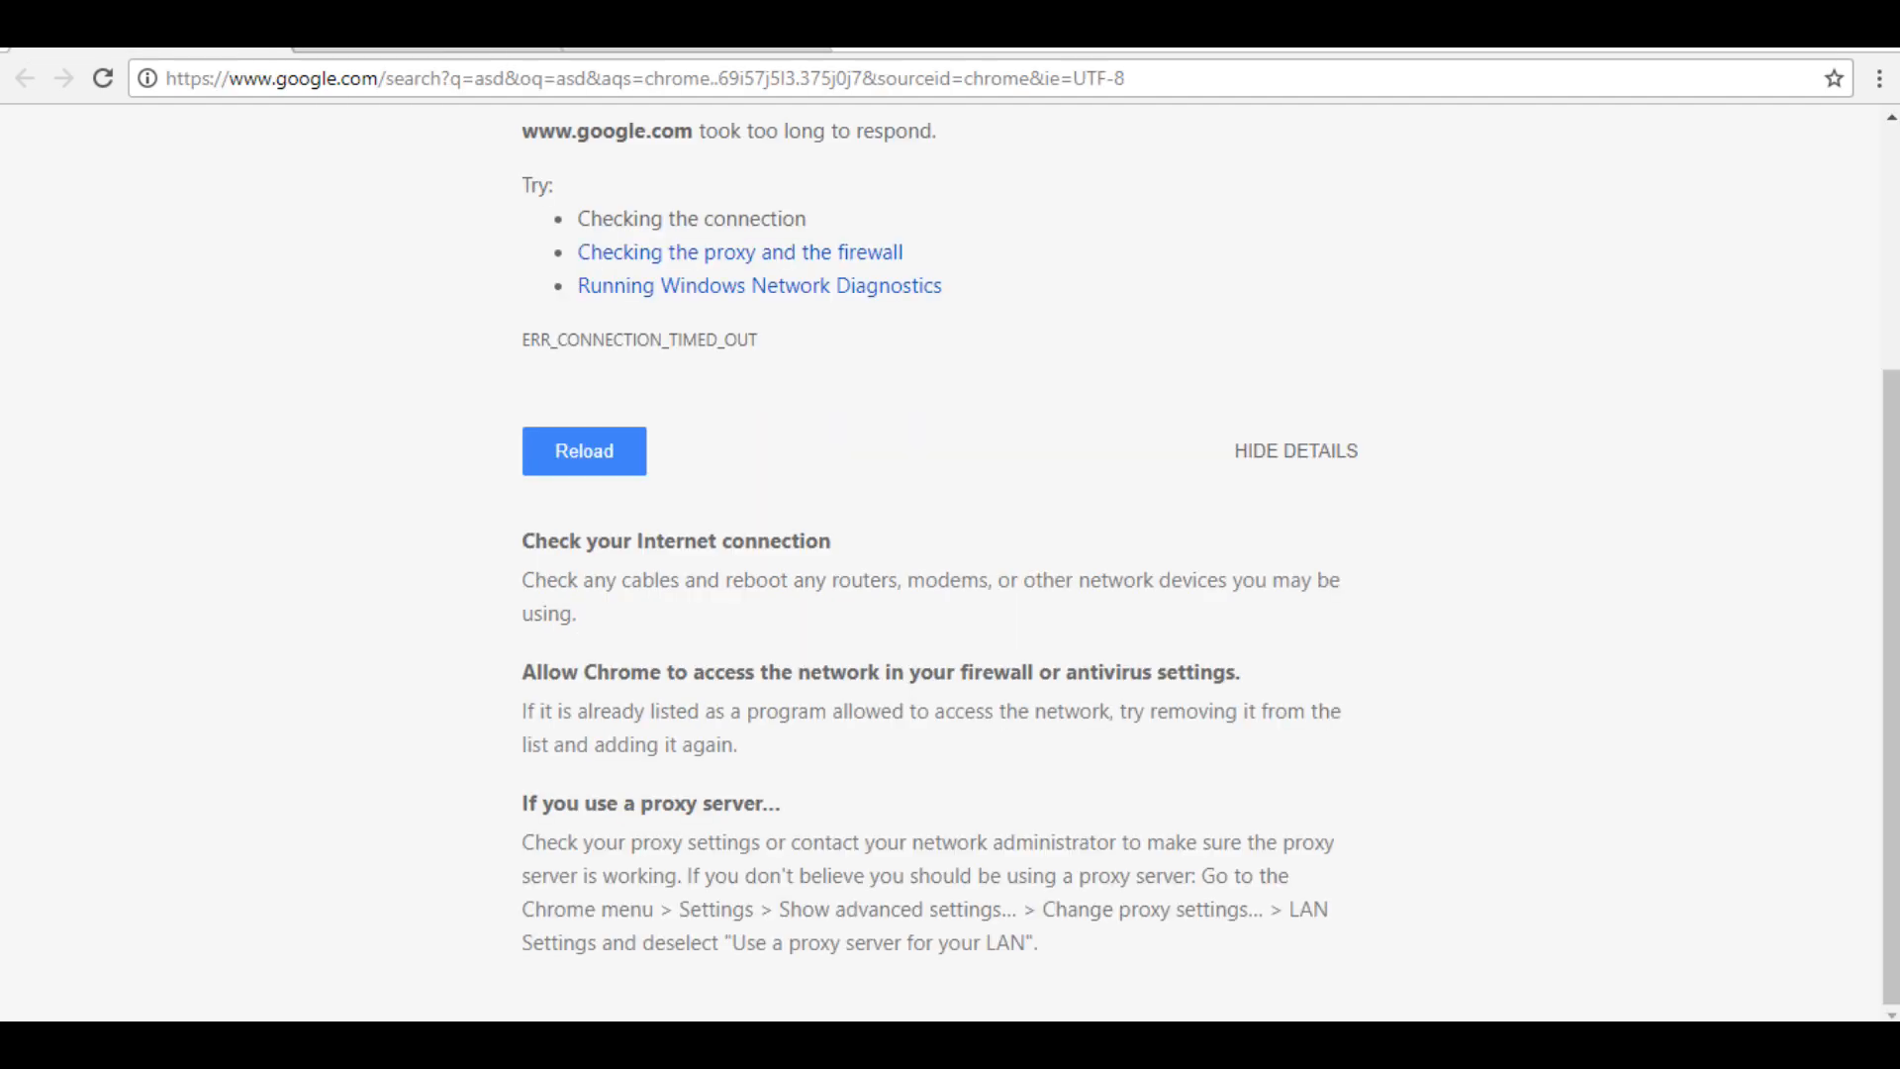
mouse_move(530, 369)
text(google.com)
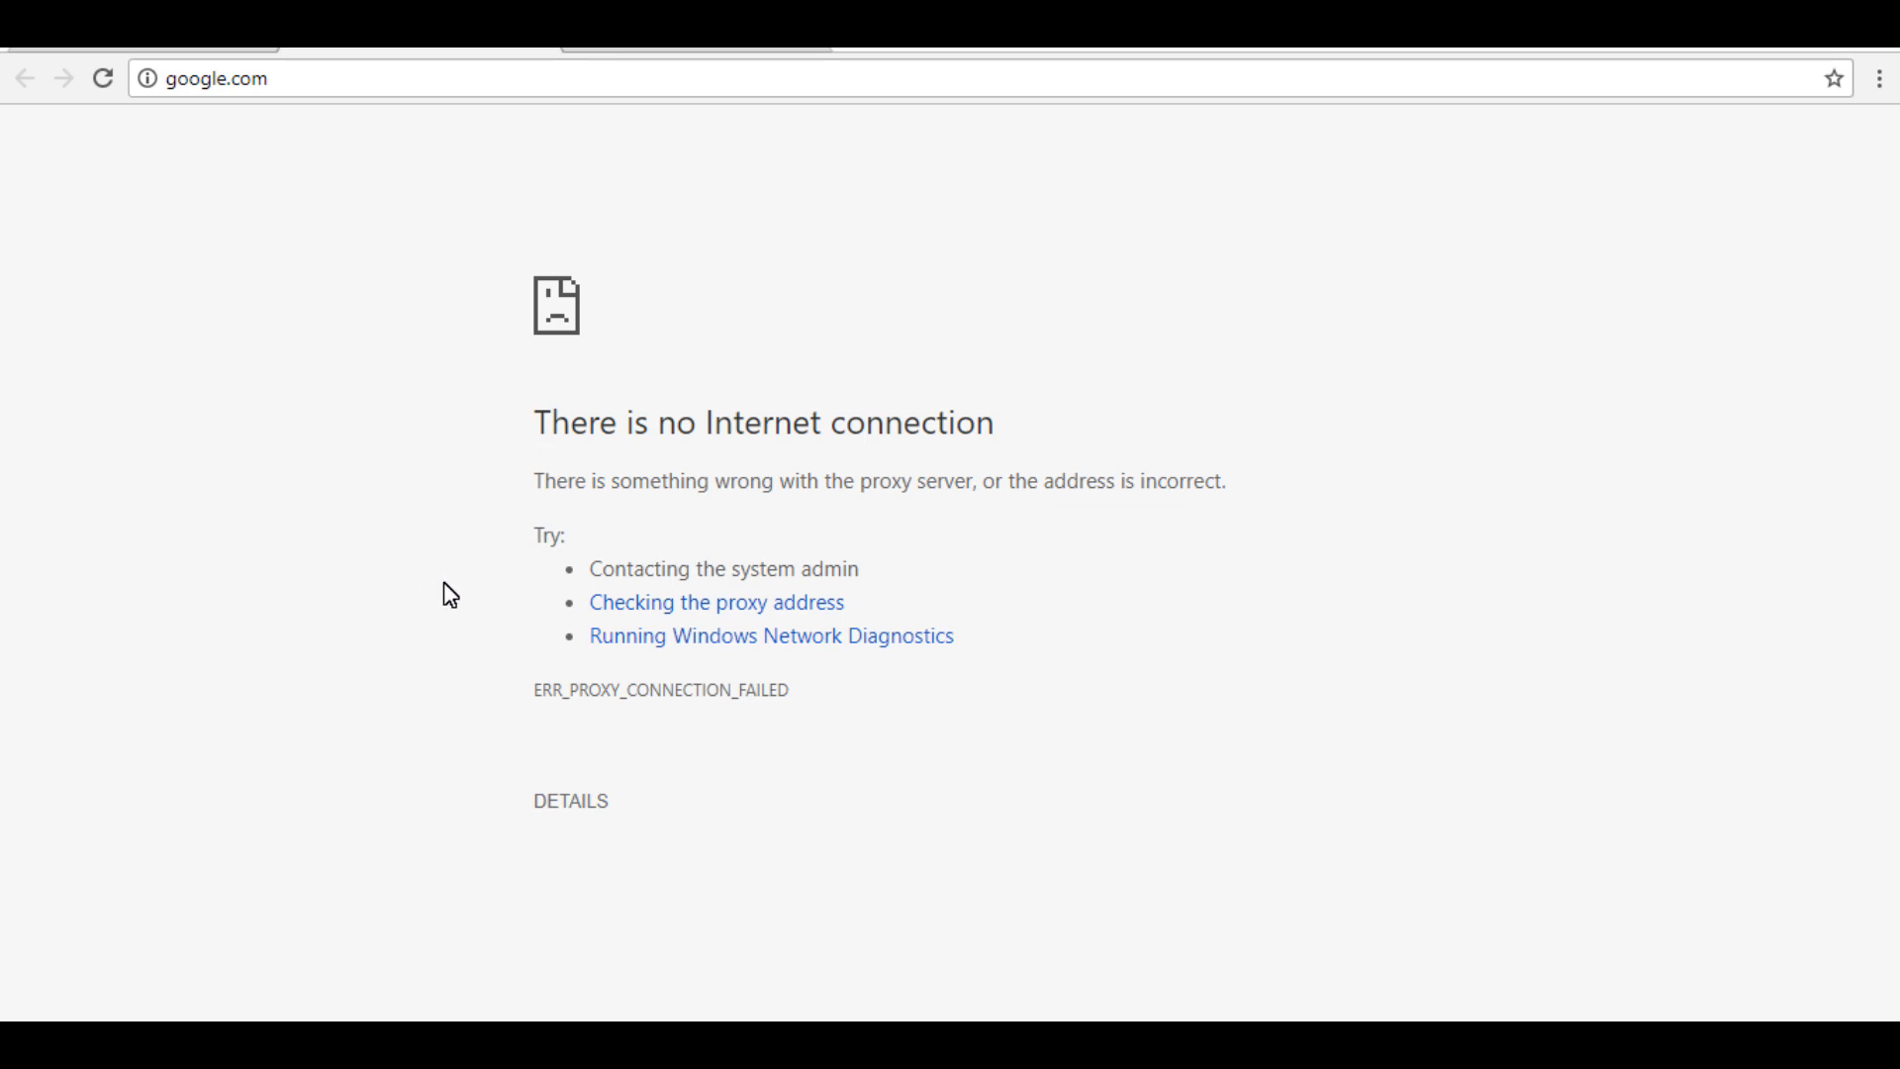
mouse_move(451, 474)
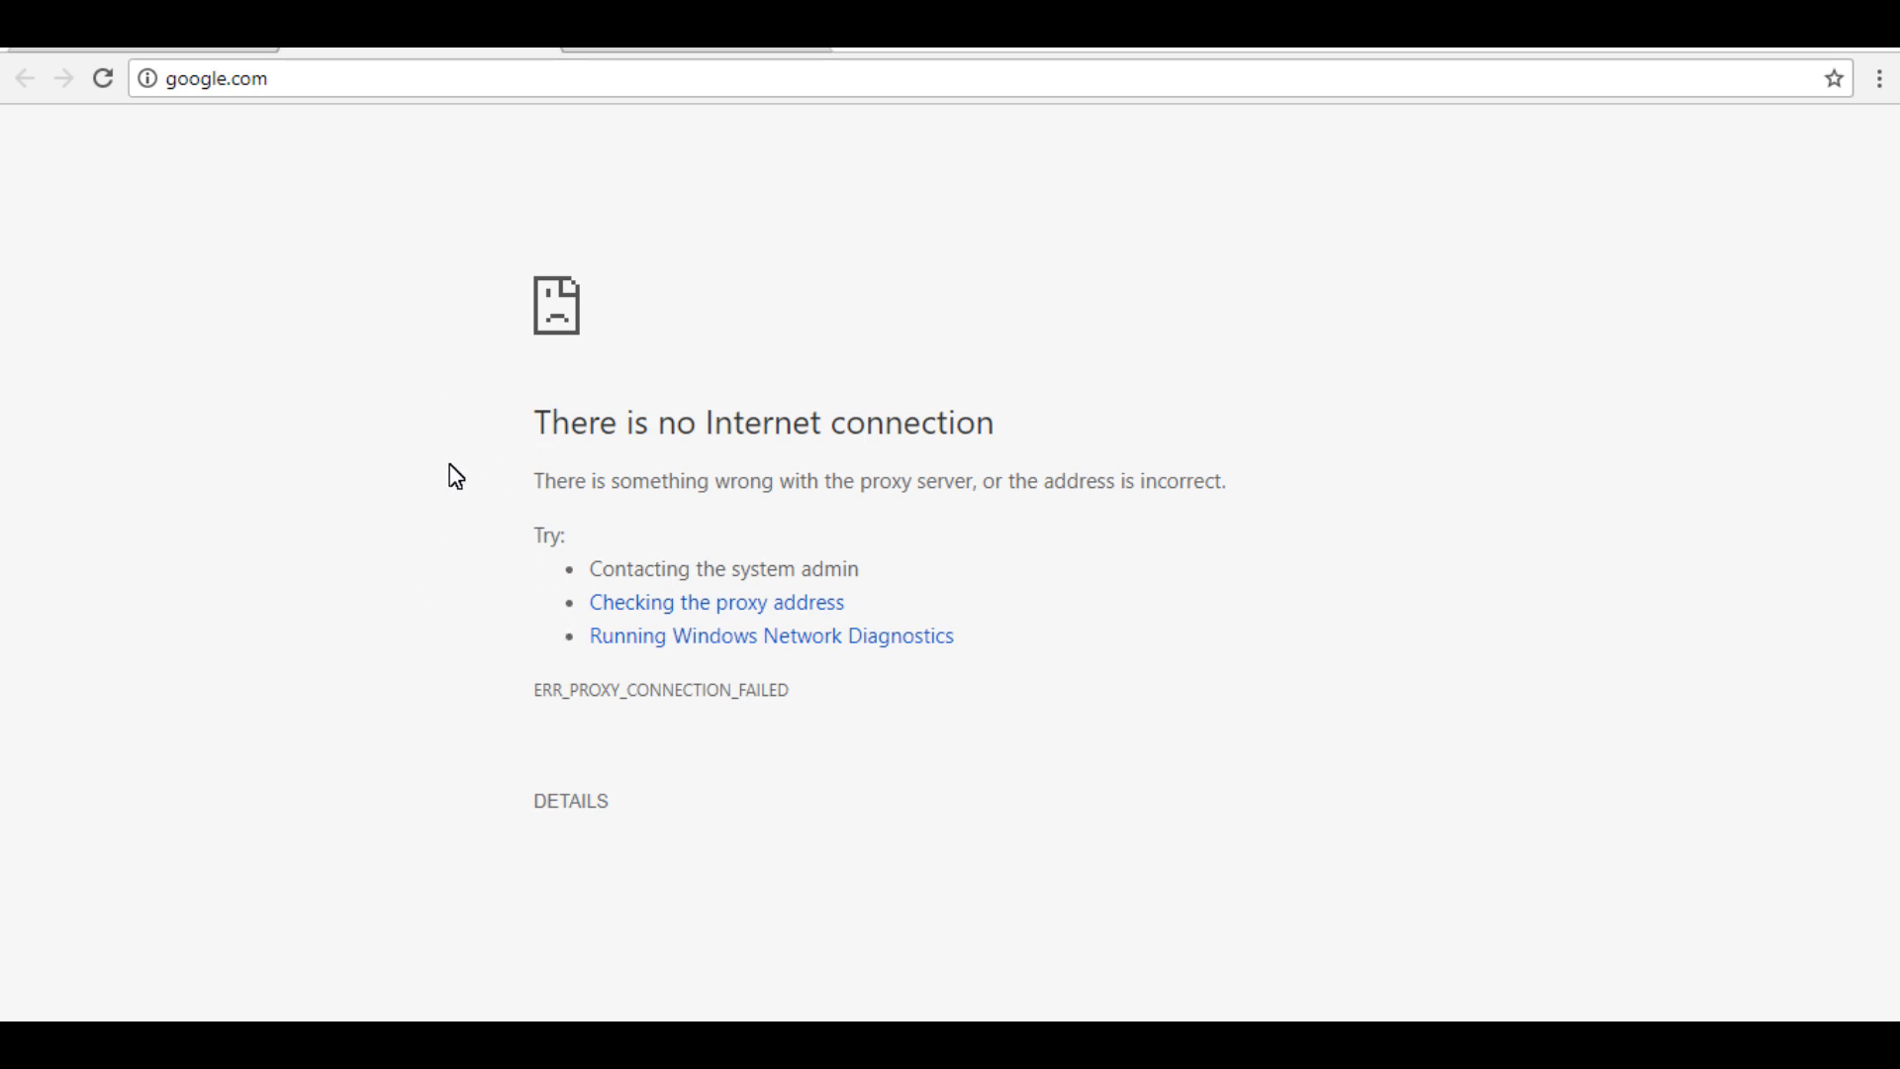
mouse_move(1768, 239)
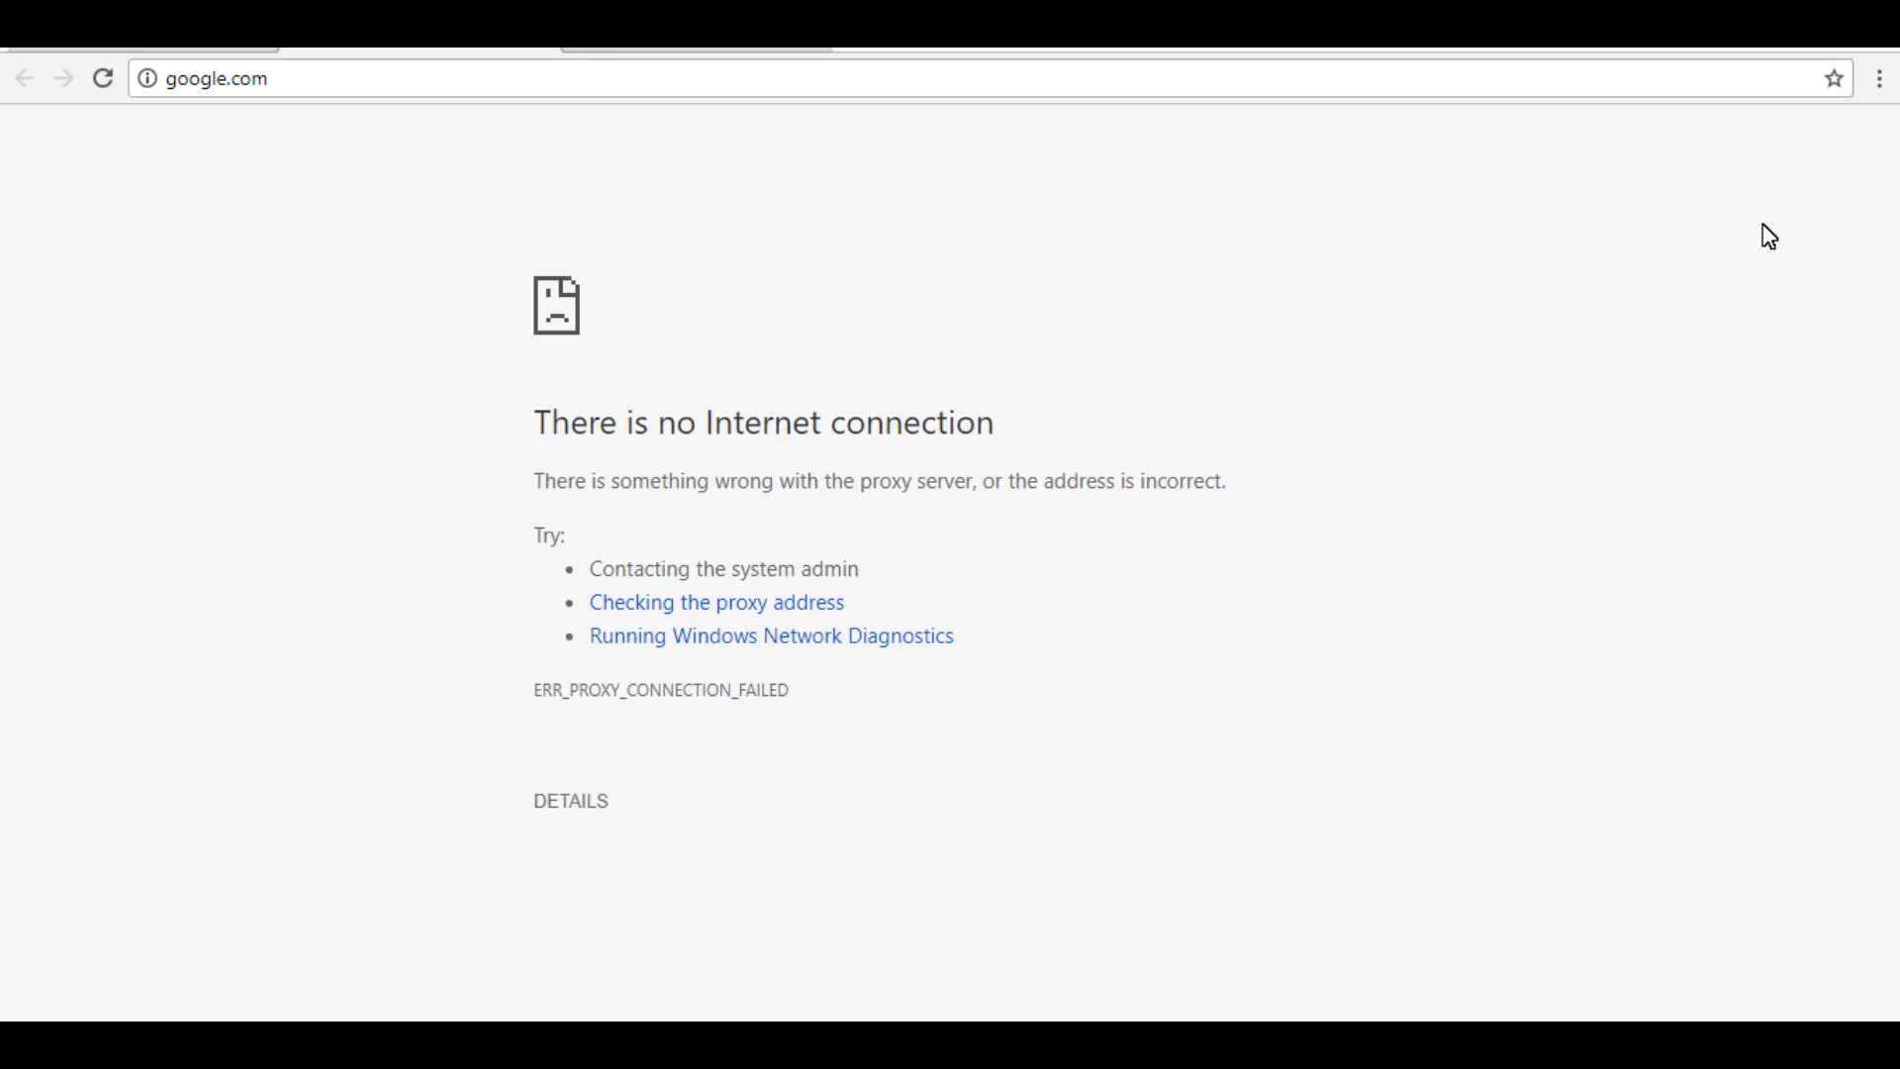
mouse_move(1893, 117)
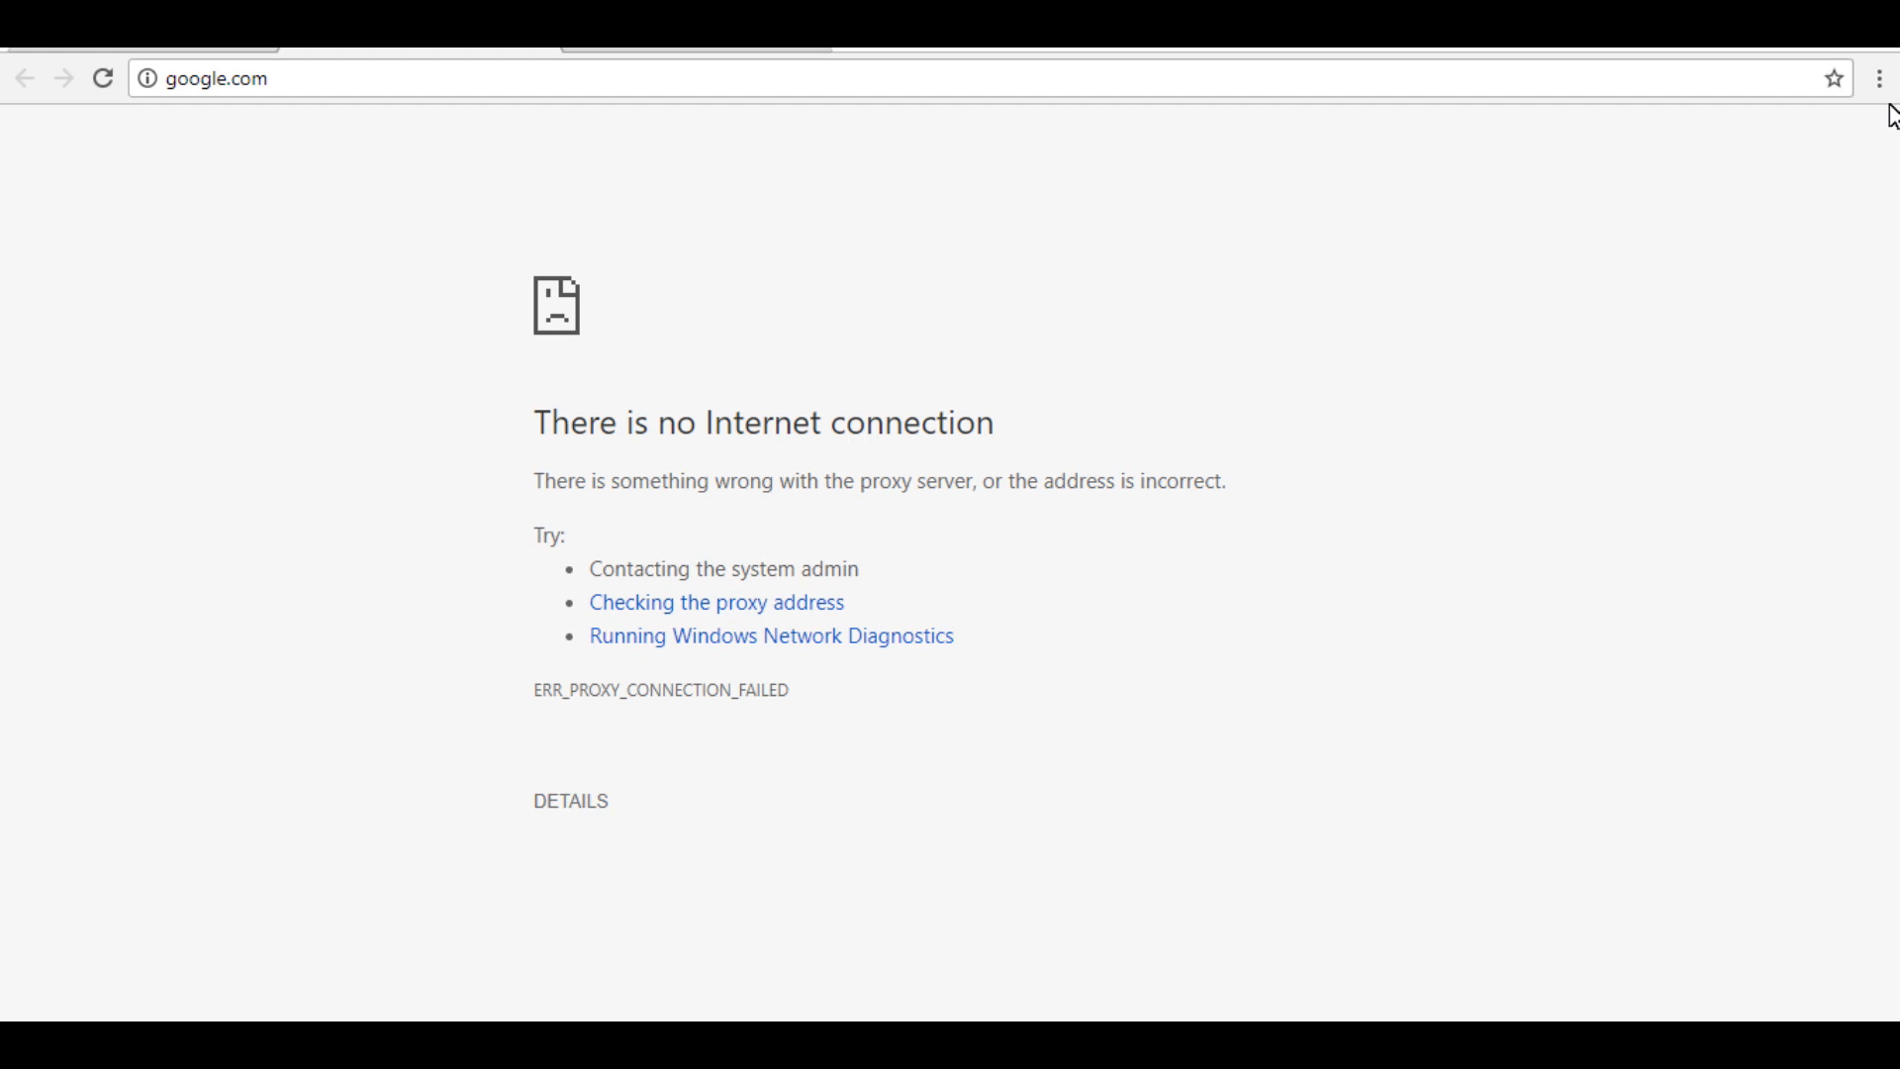
Reach the System section of Chrome's advanced settings where proxy settings are listed
click(1877, 77)
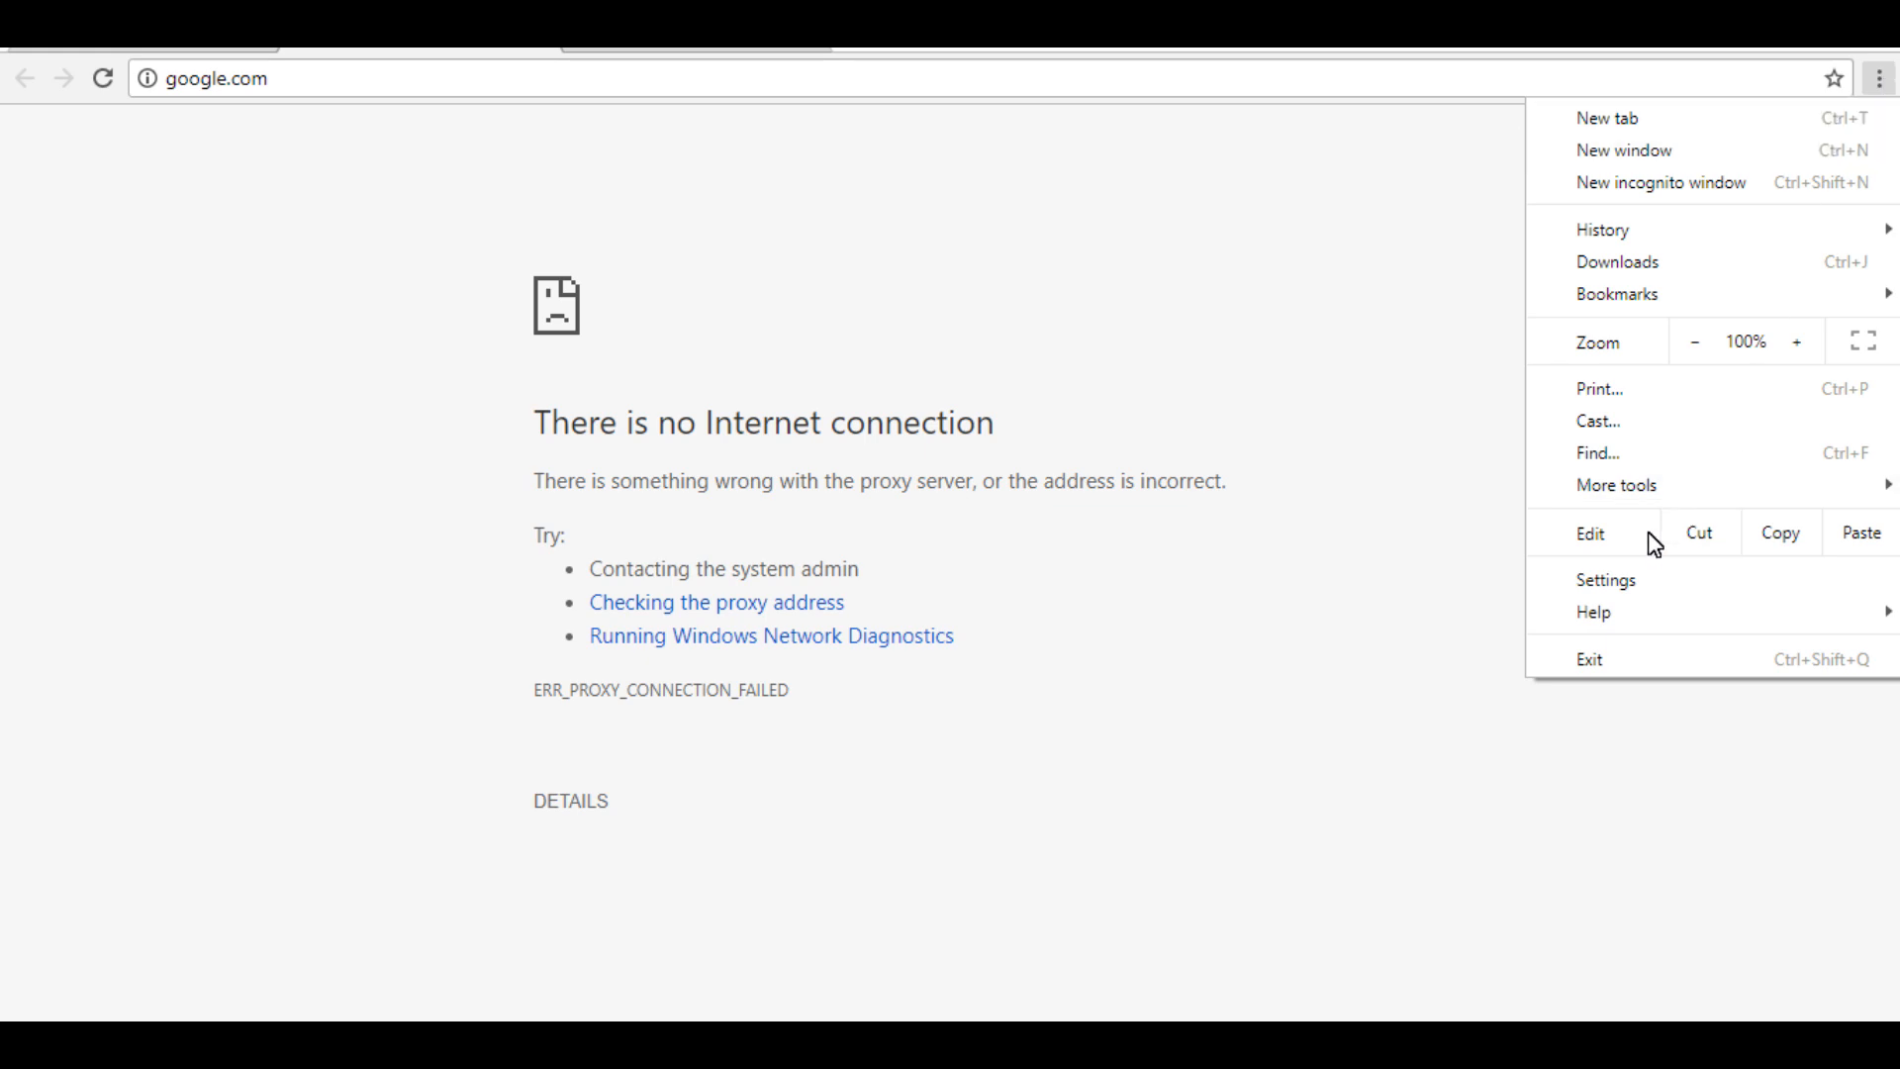
click(1604, 580)
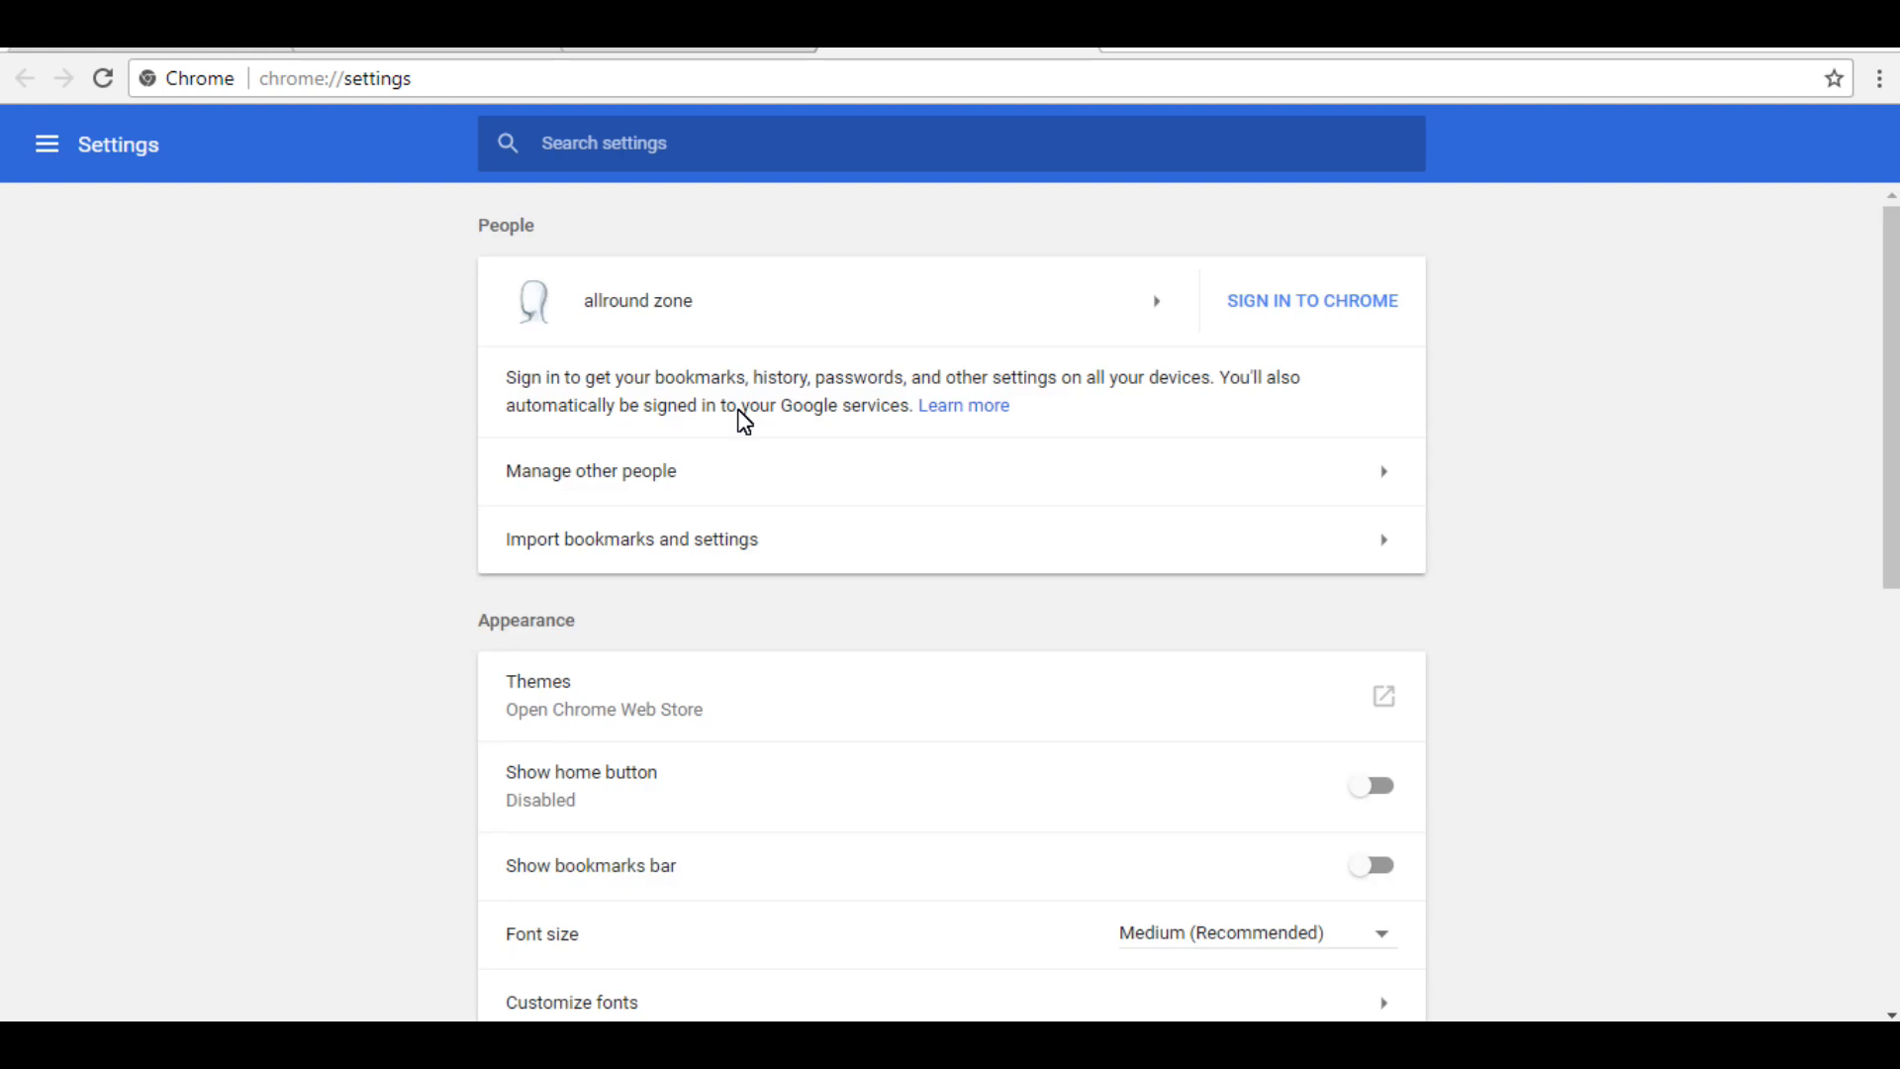
scroll(down, 3)
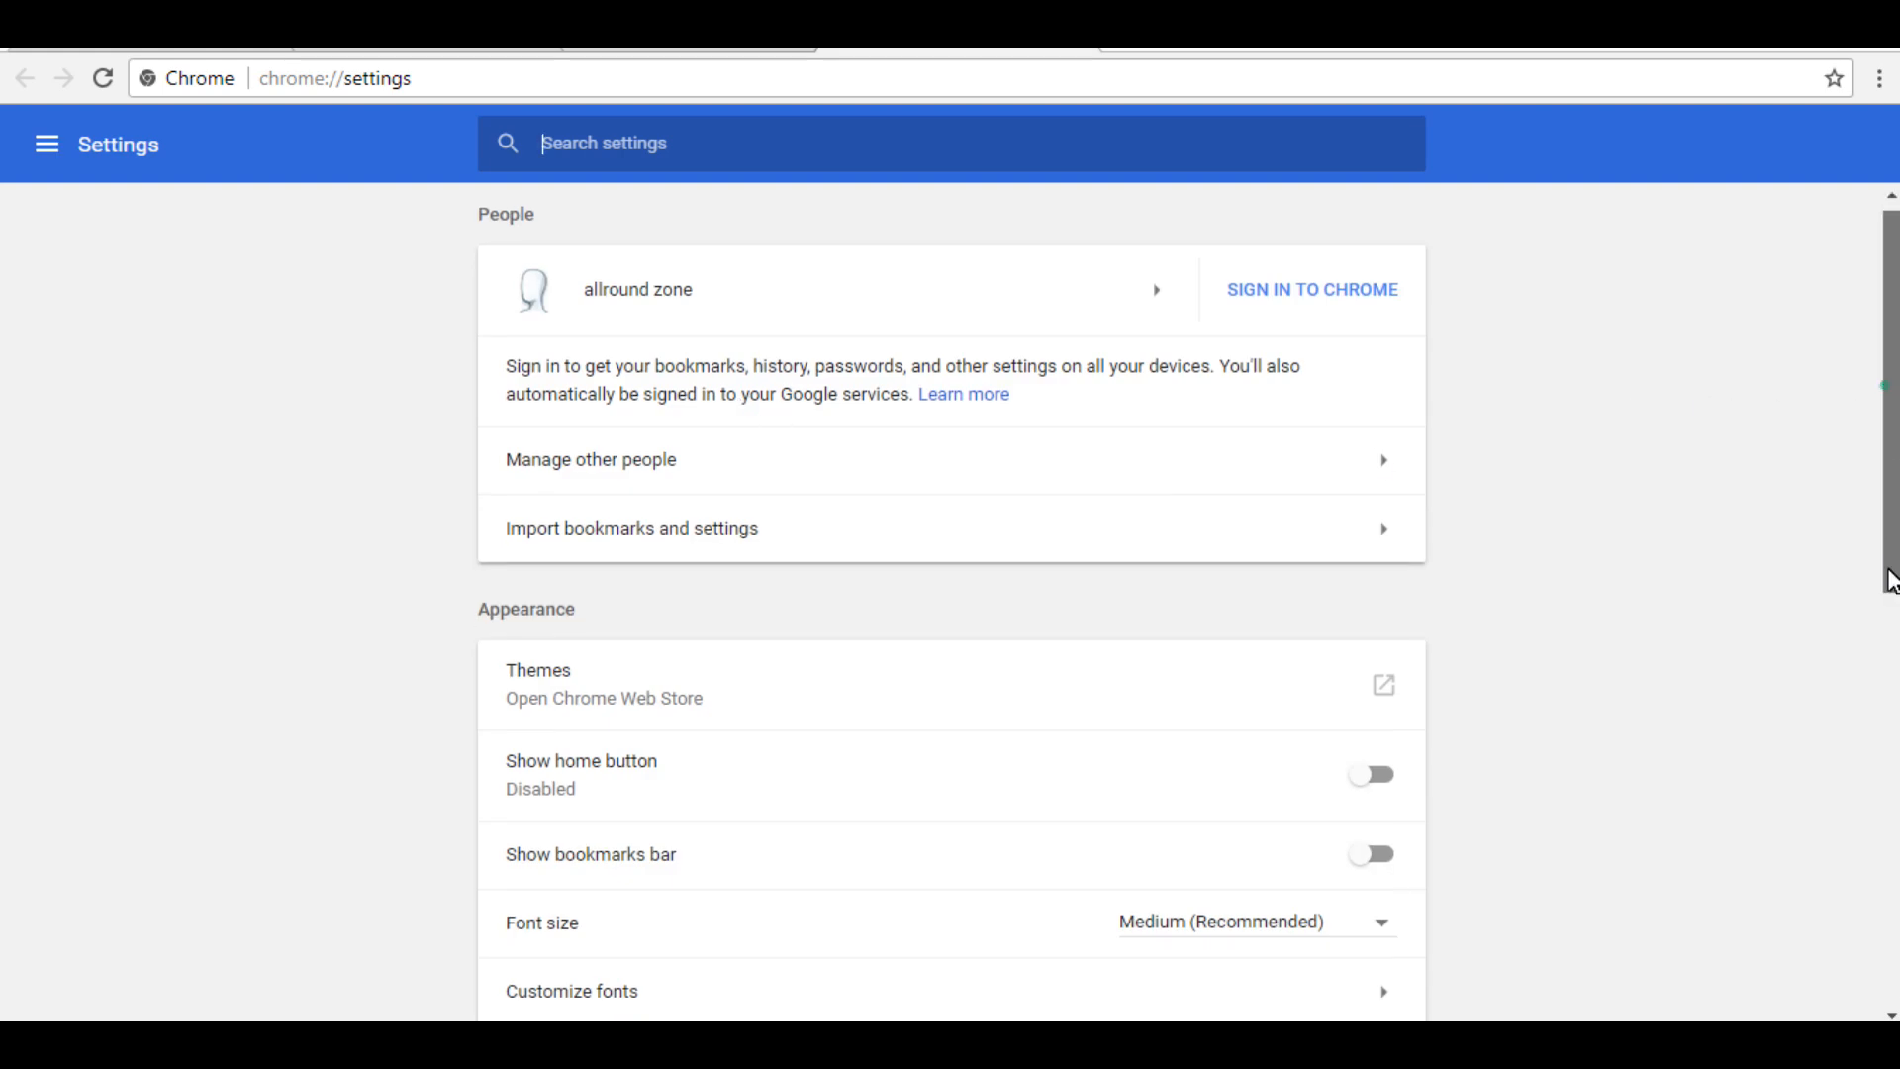
scroll(down, 3)
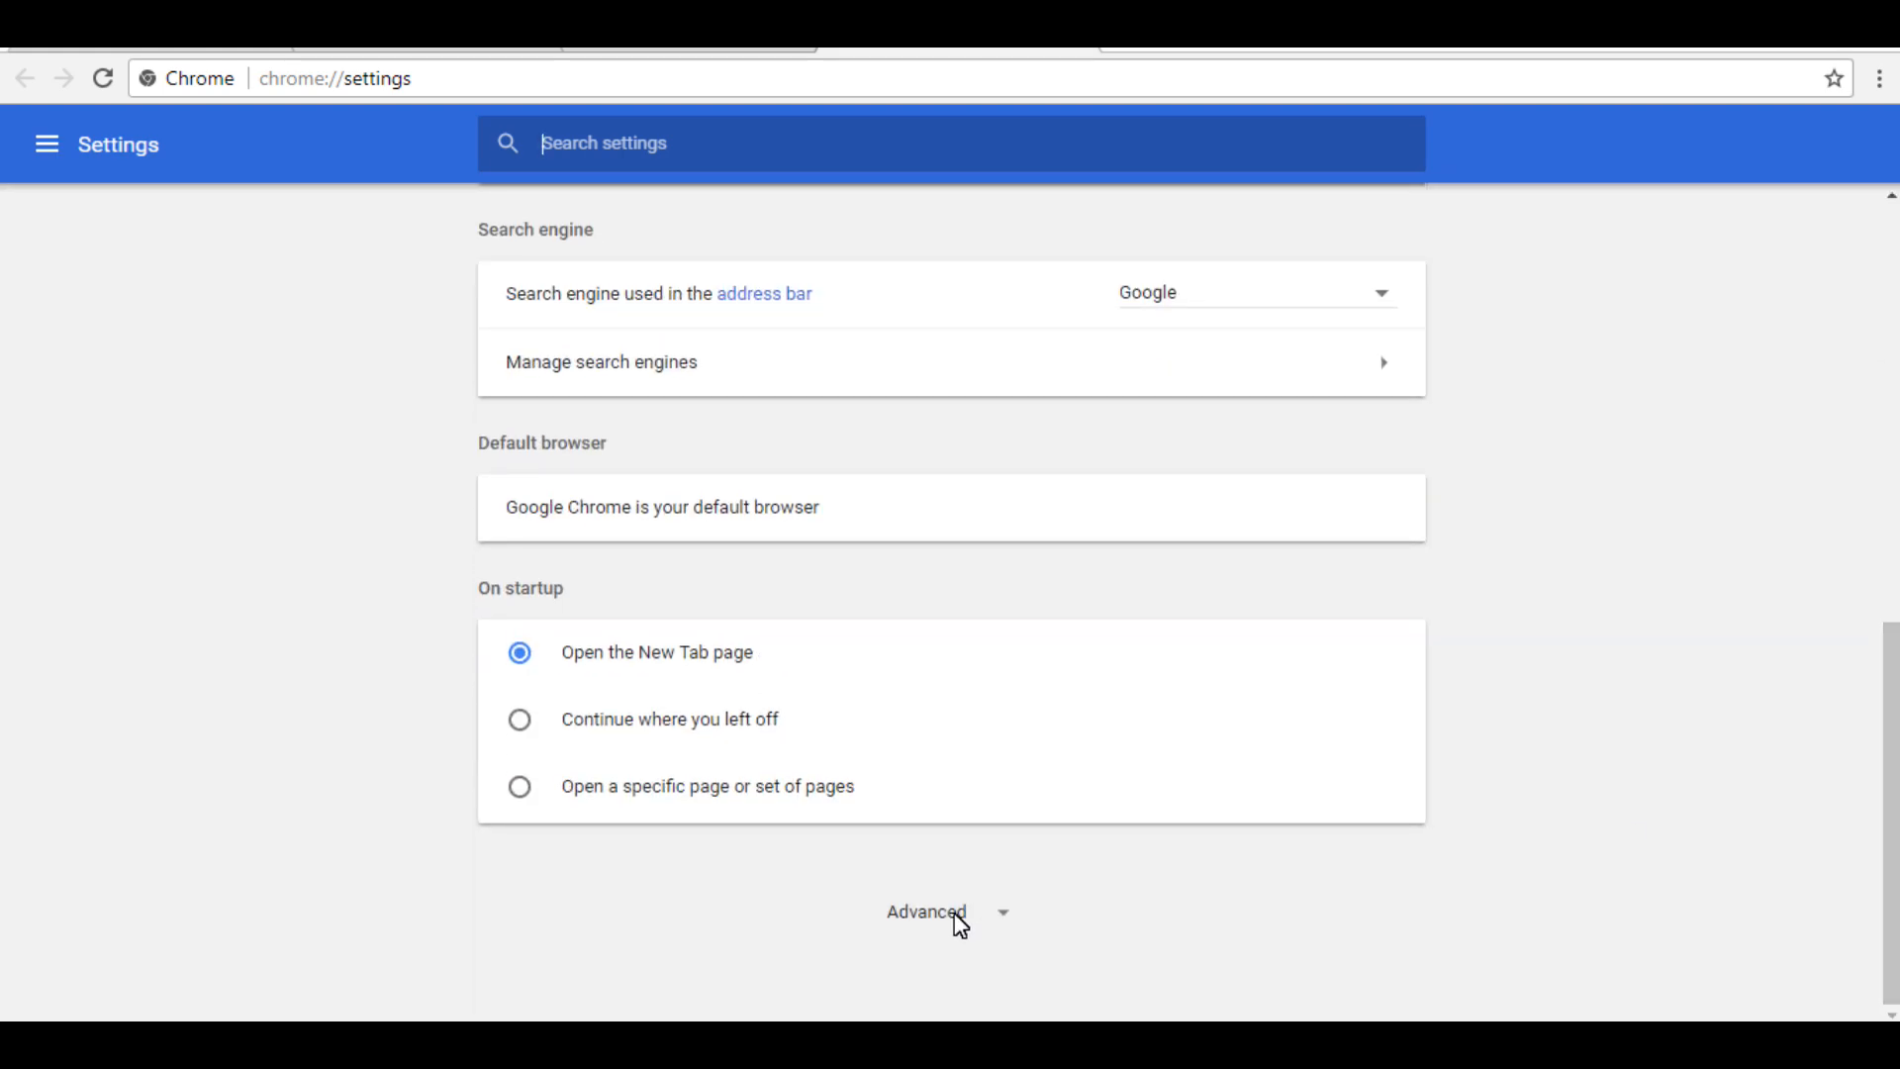
click(926, 913)
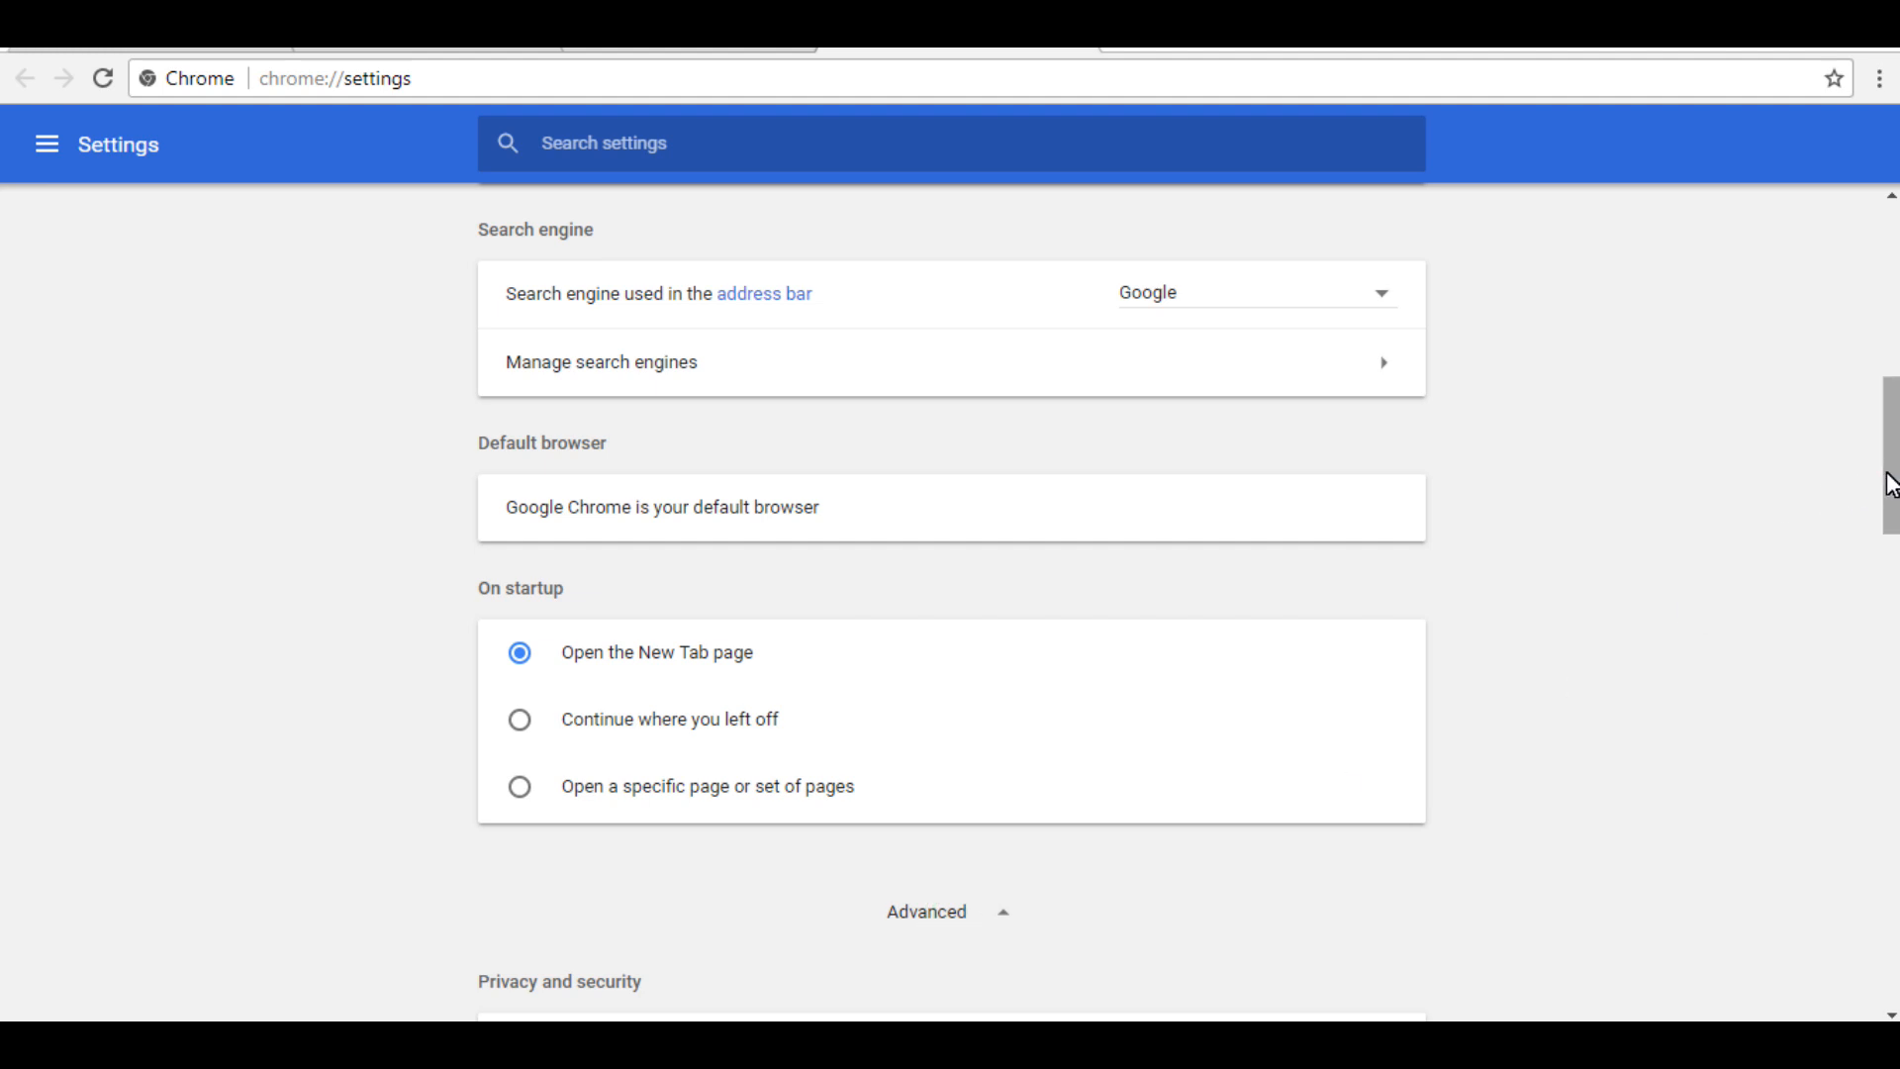
scroll(down, 3)
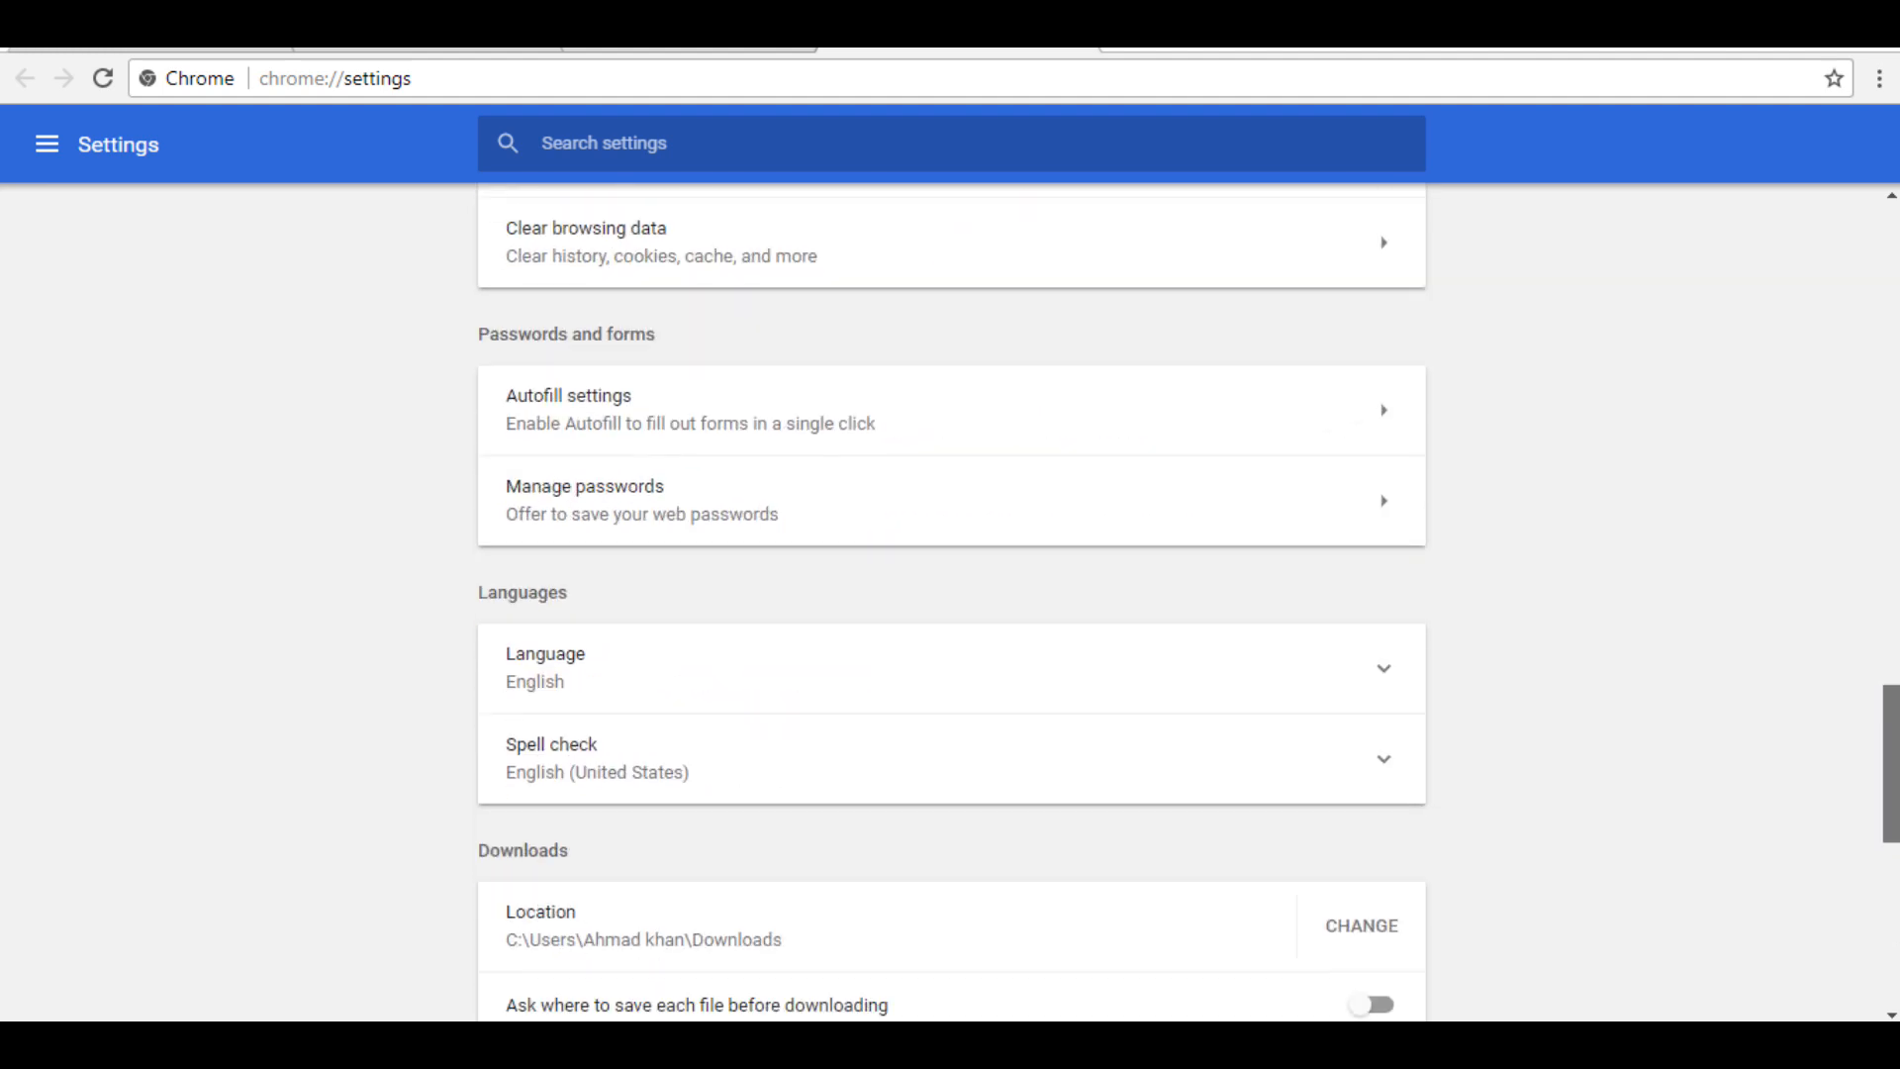
scroll(down, 3)
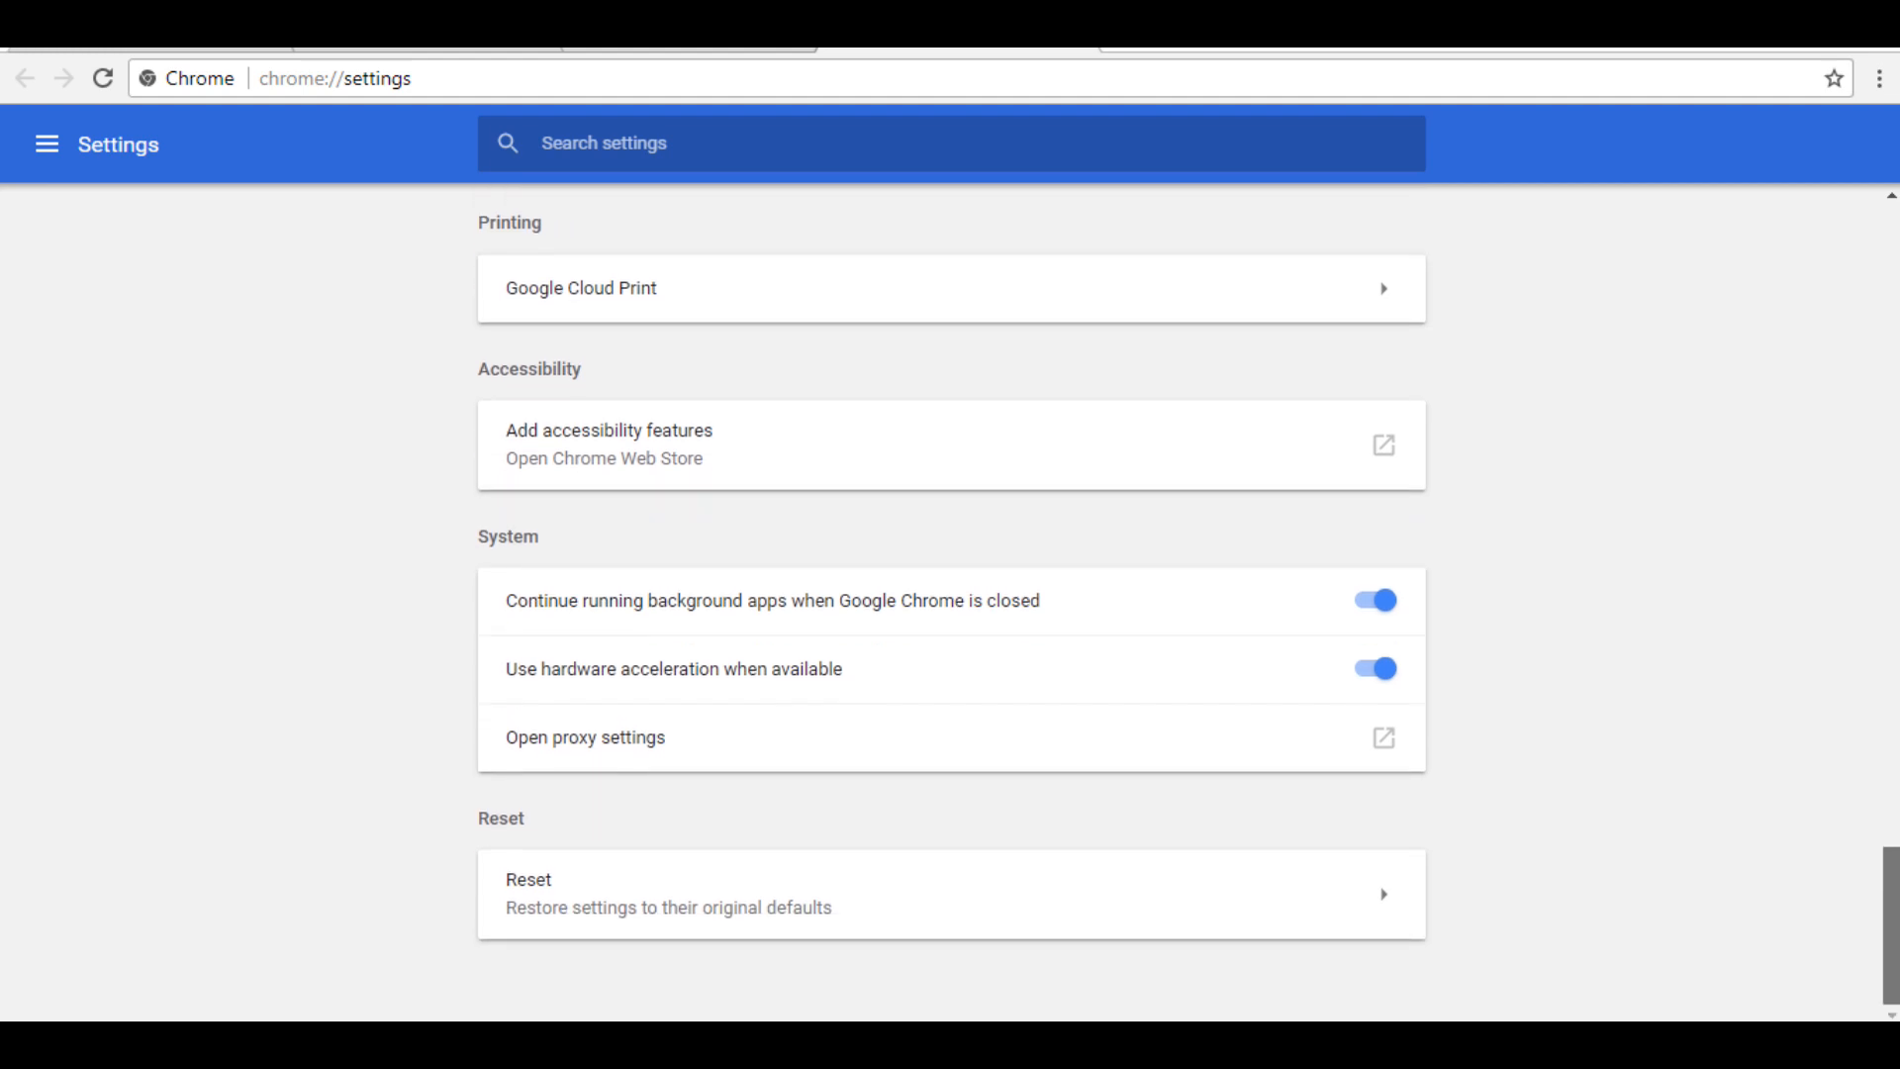
mouse_move(1422, 776)
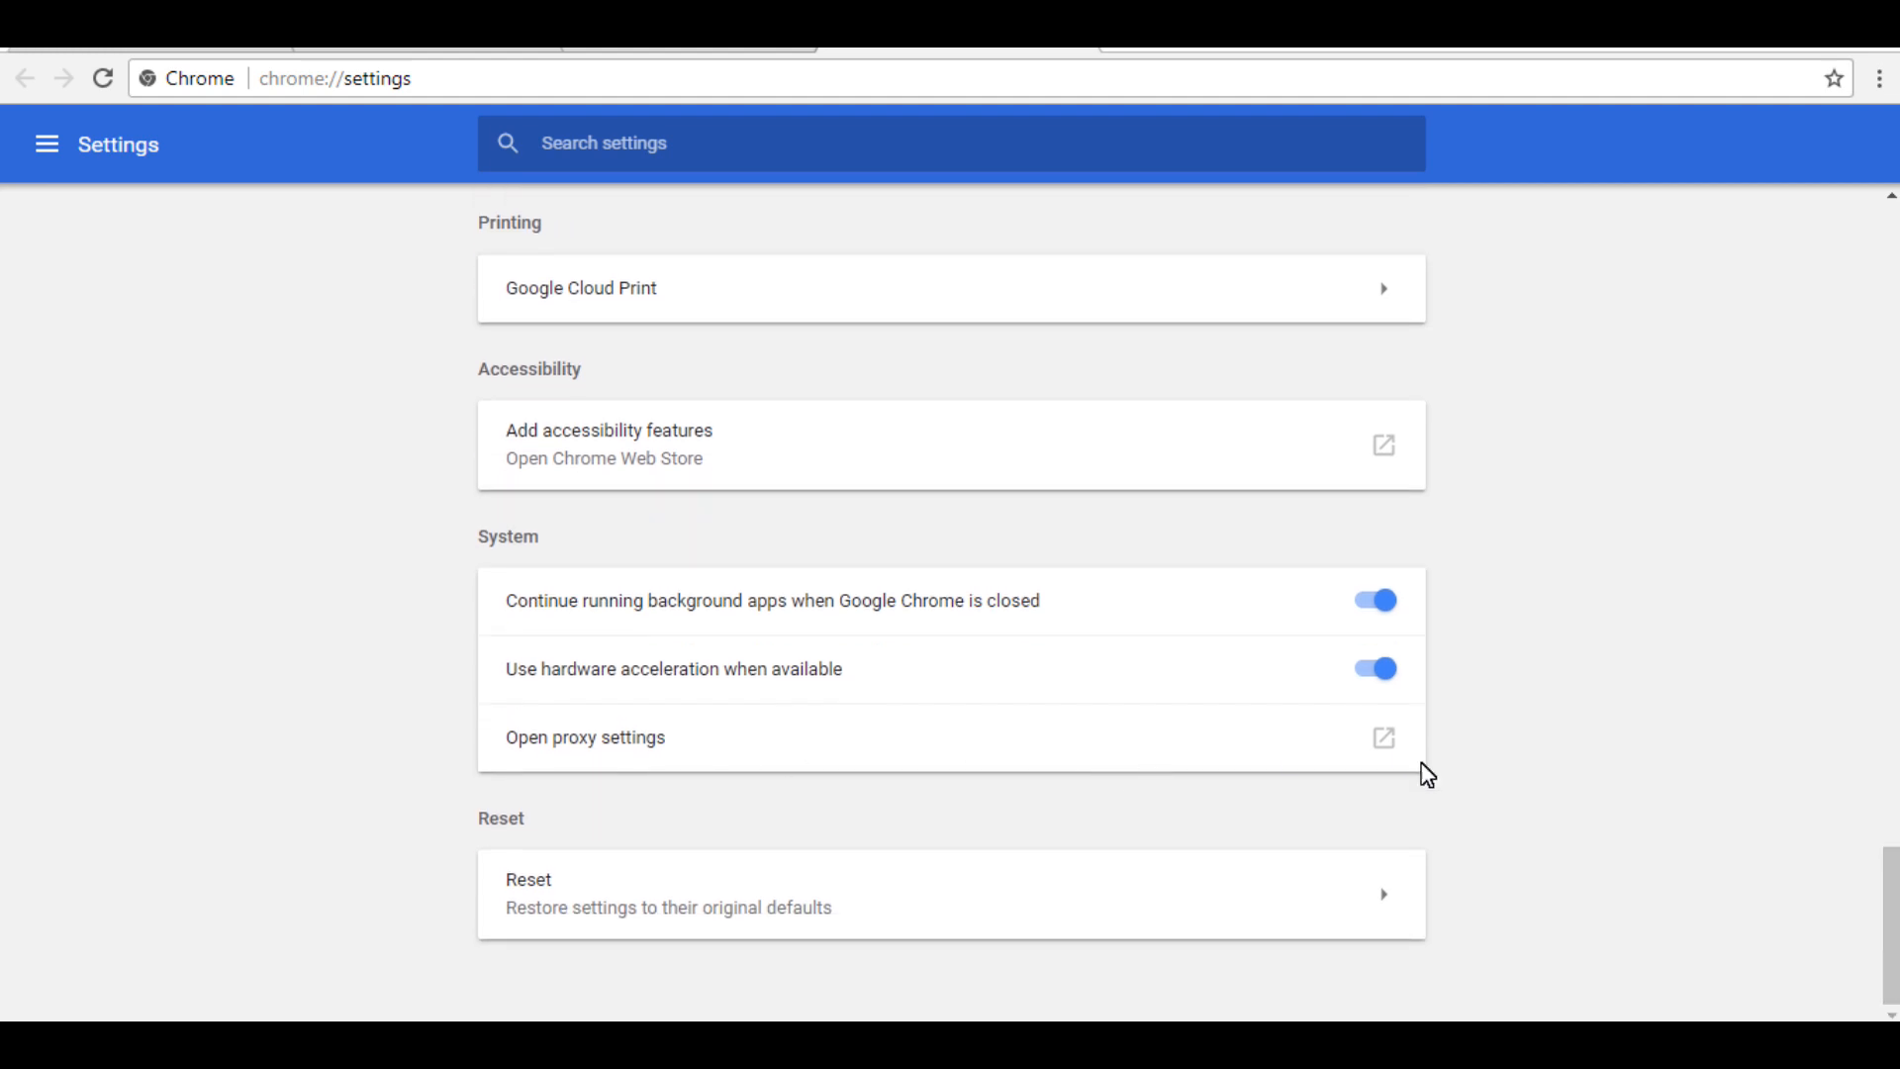
In Internet Properties' LAN settings, turn off 'Automatically detect settings' and confirm with OK
click(584, 737)
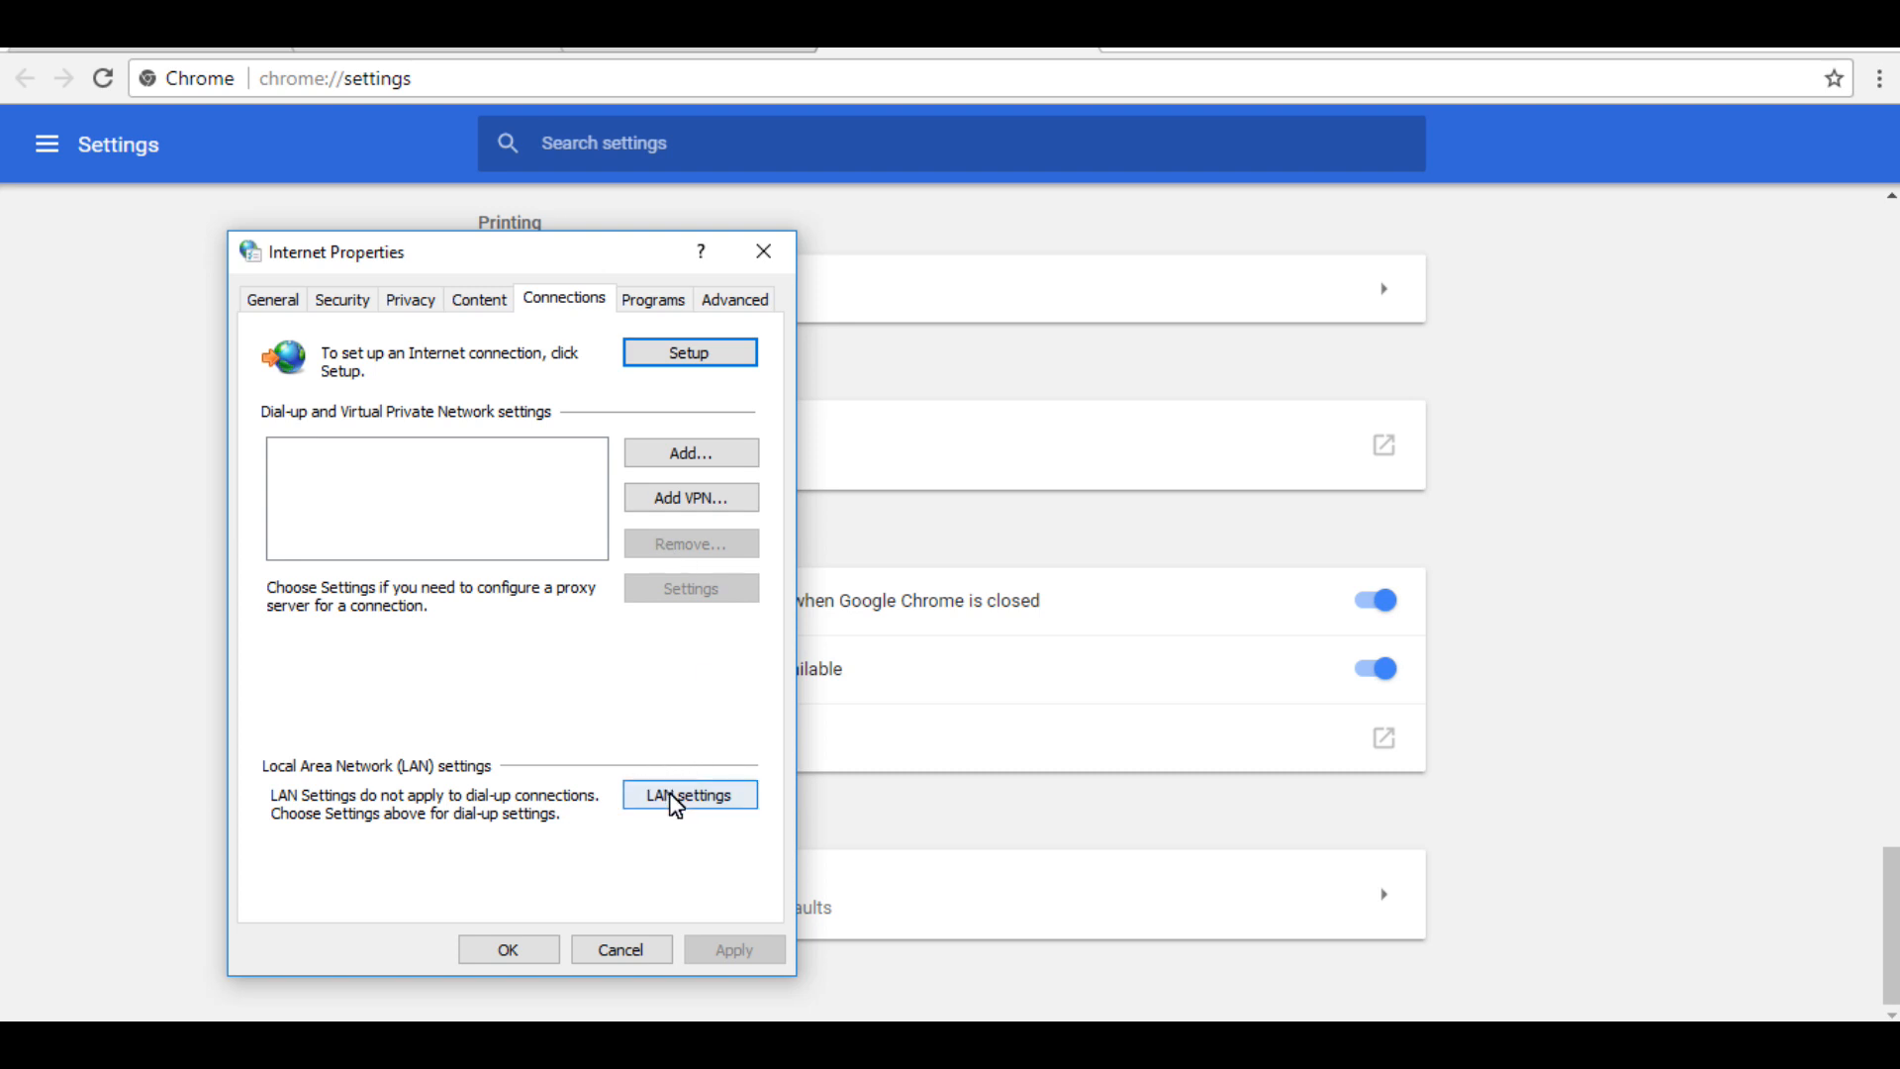
click(690, 794)
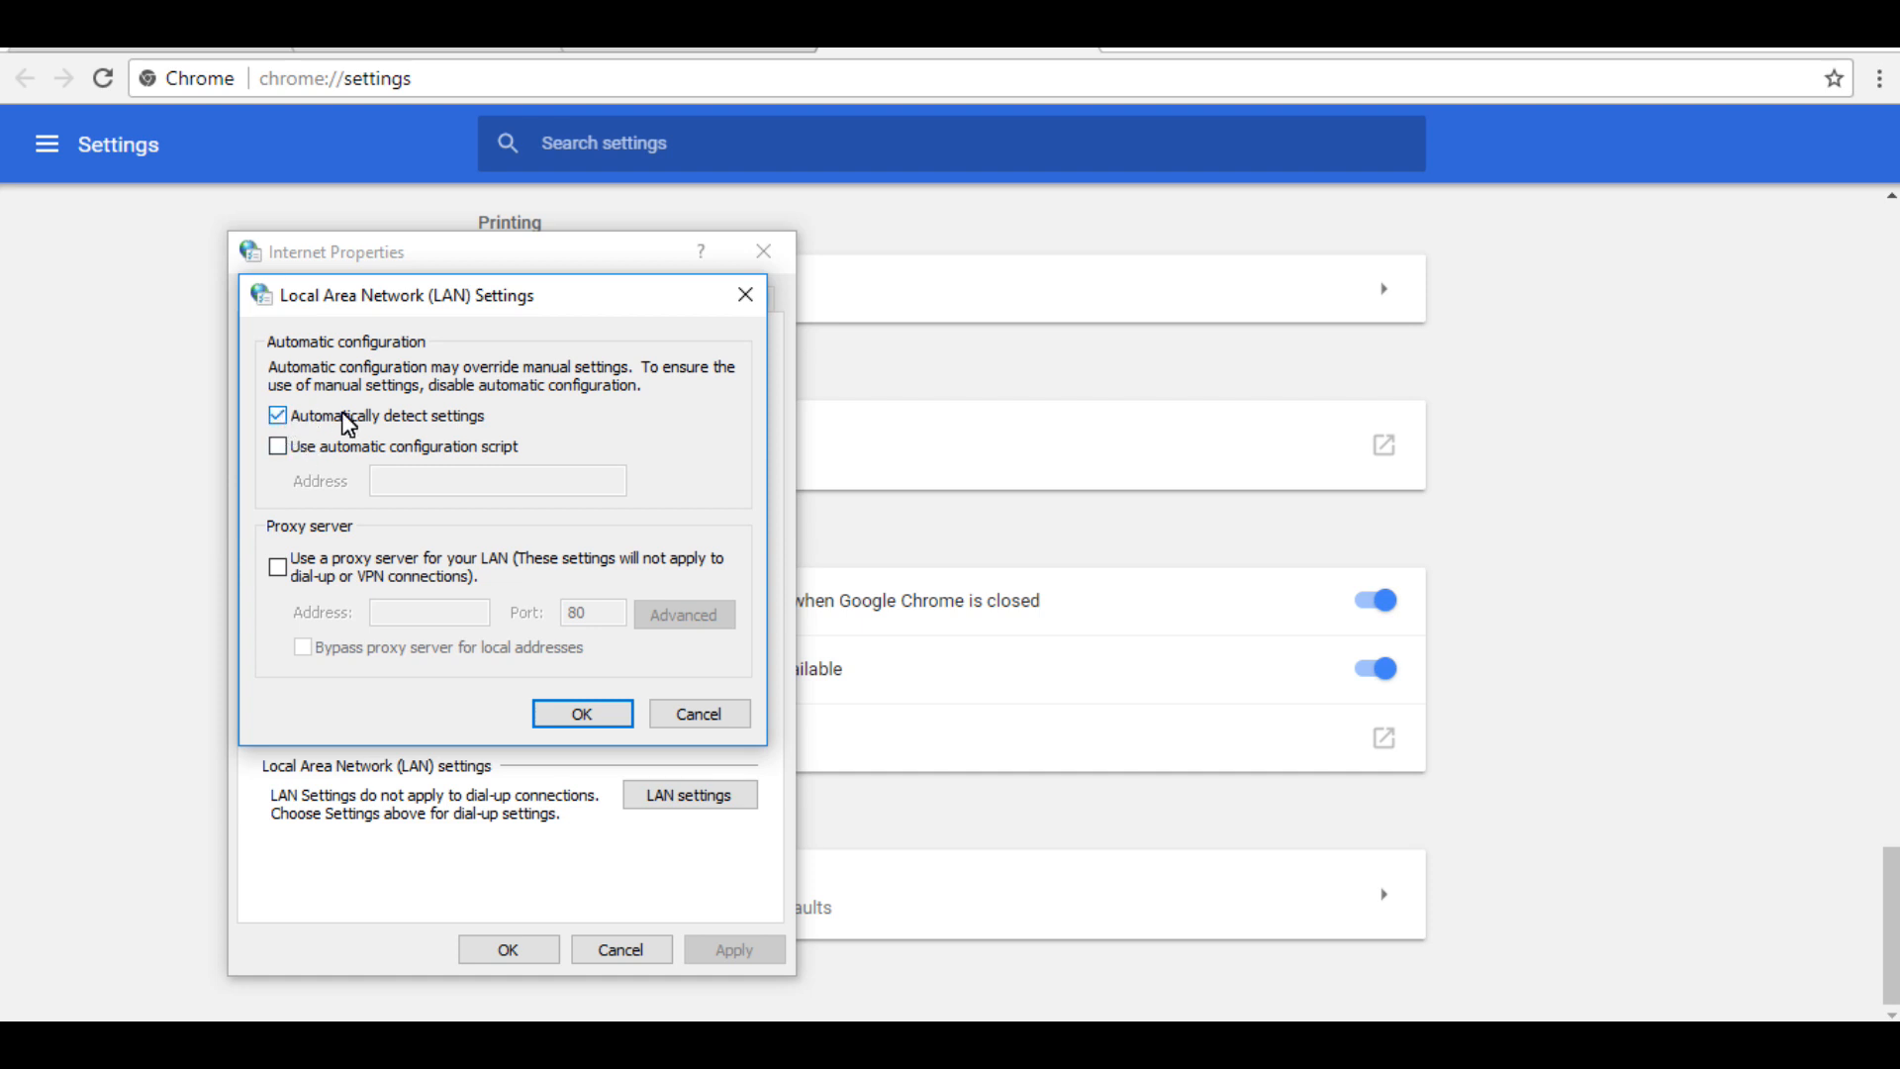
mouse_move(506, 419)
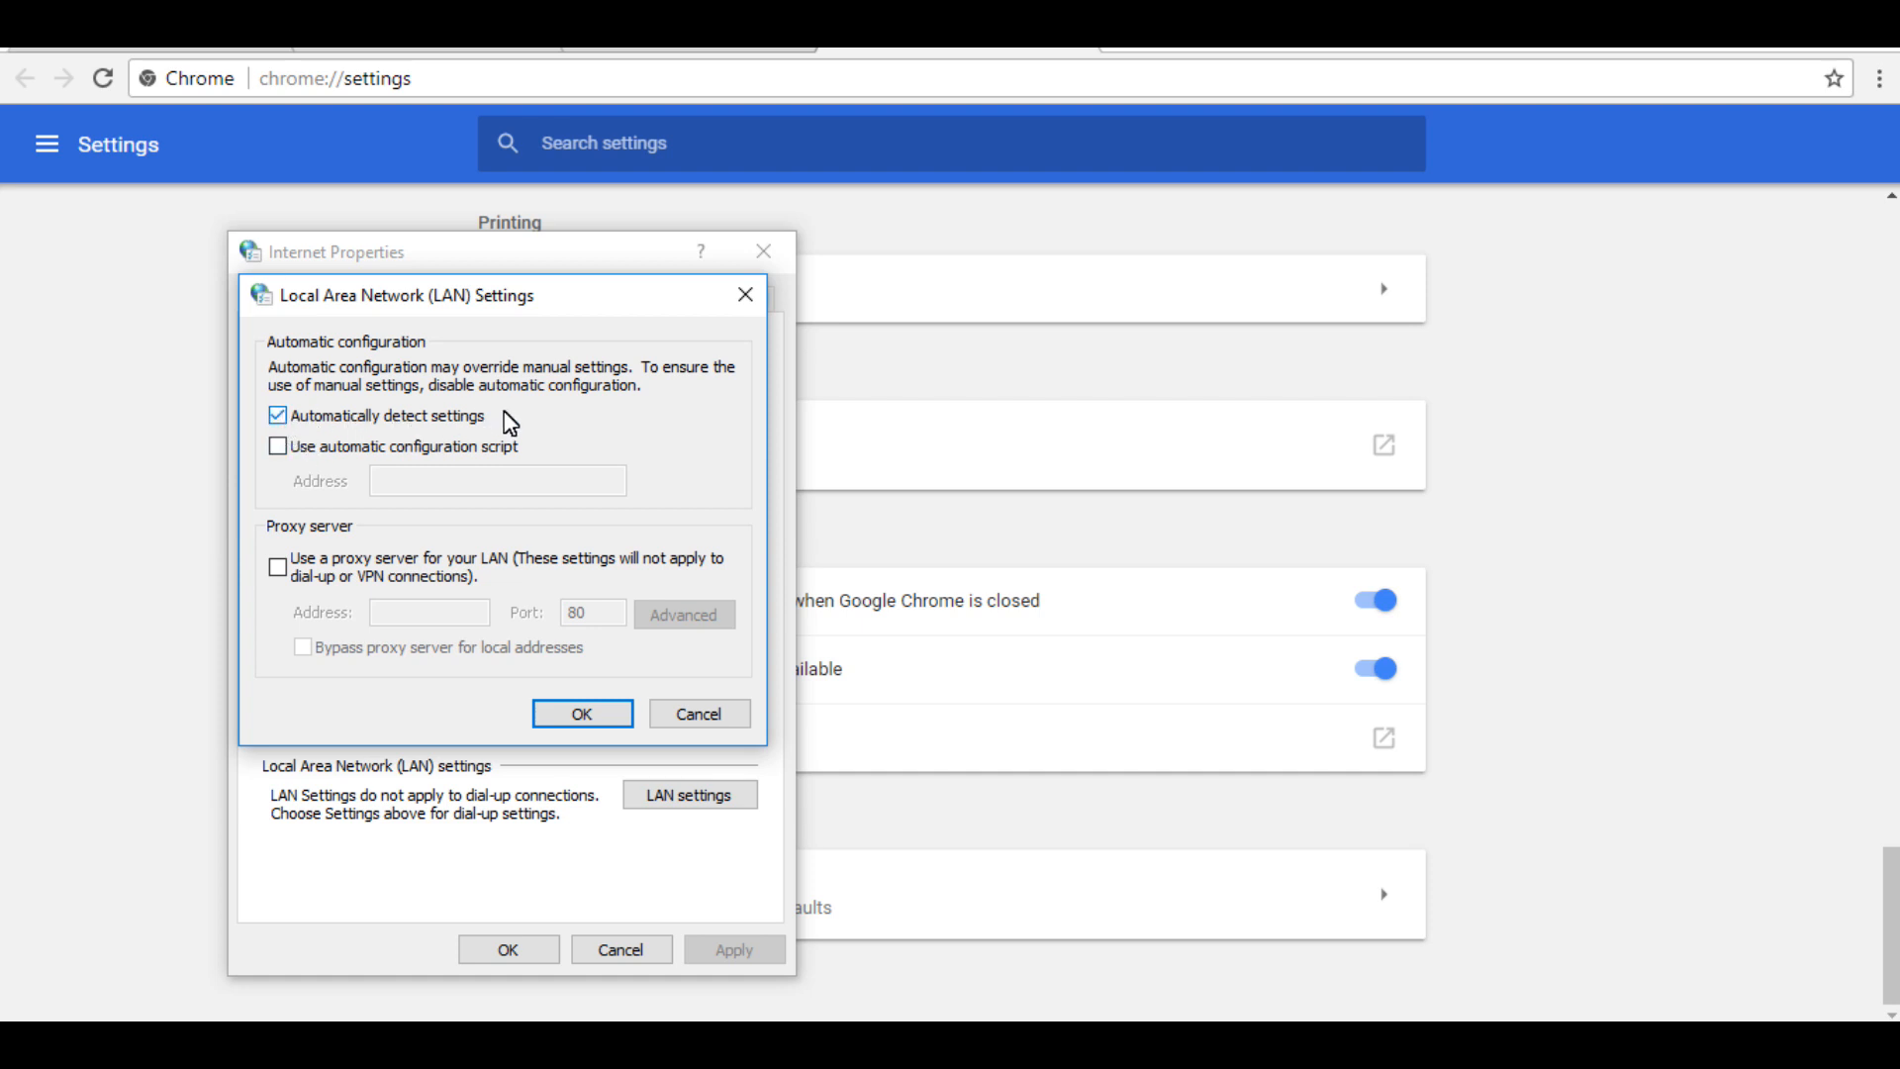
mouse_move(297, 576)
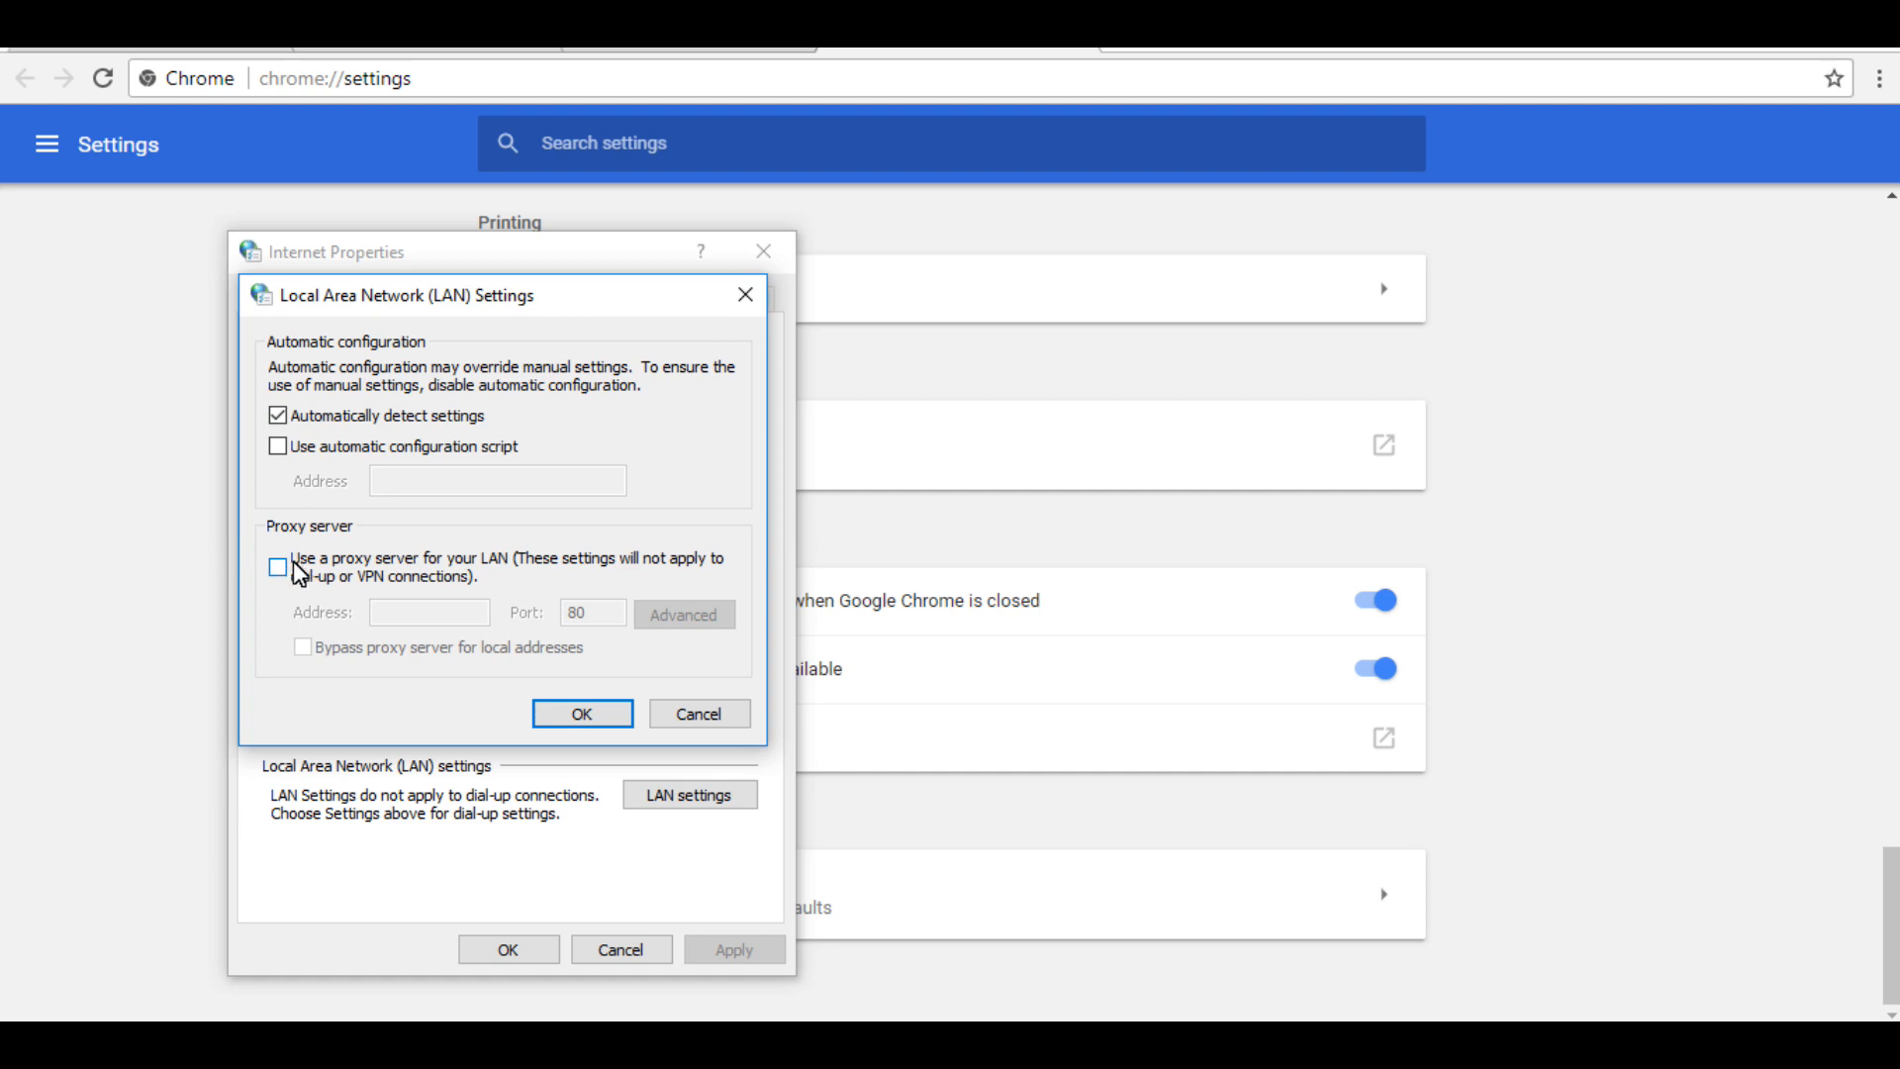
click(278, 567)
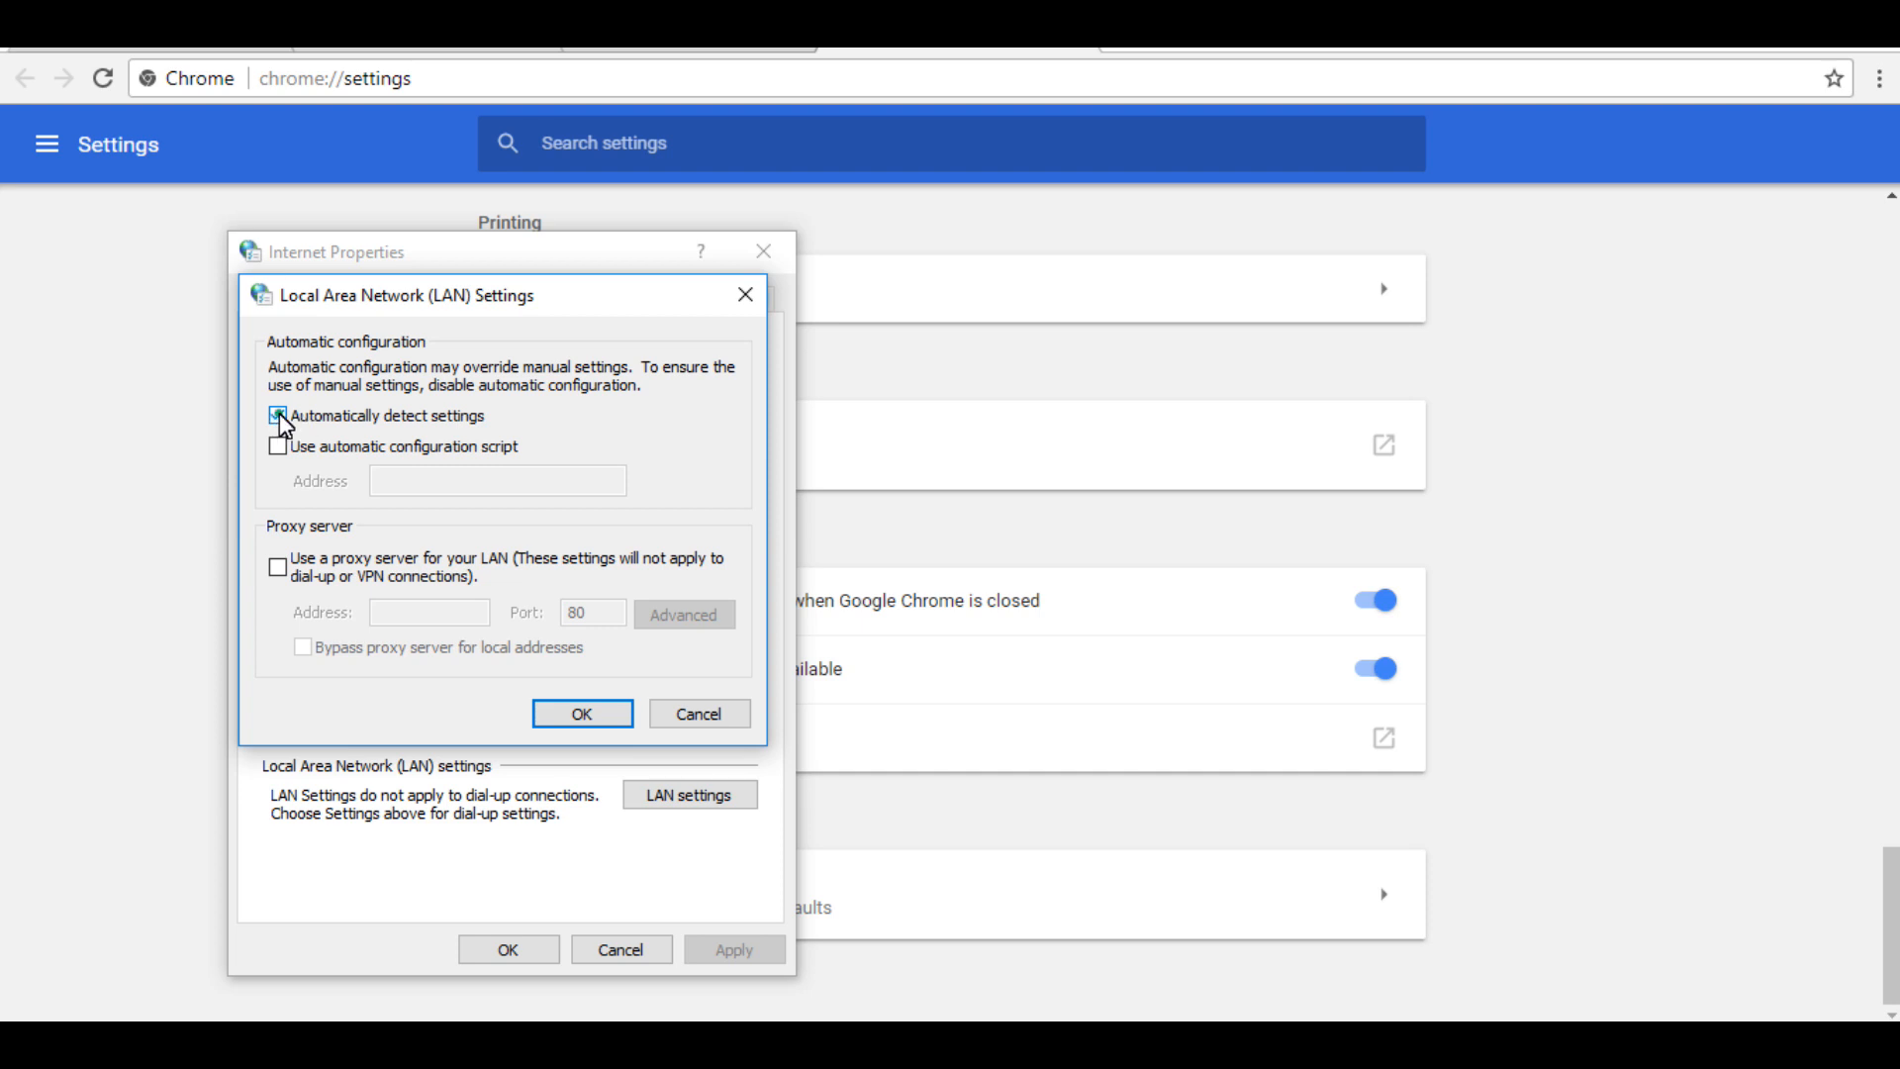
click(279, 417)
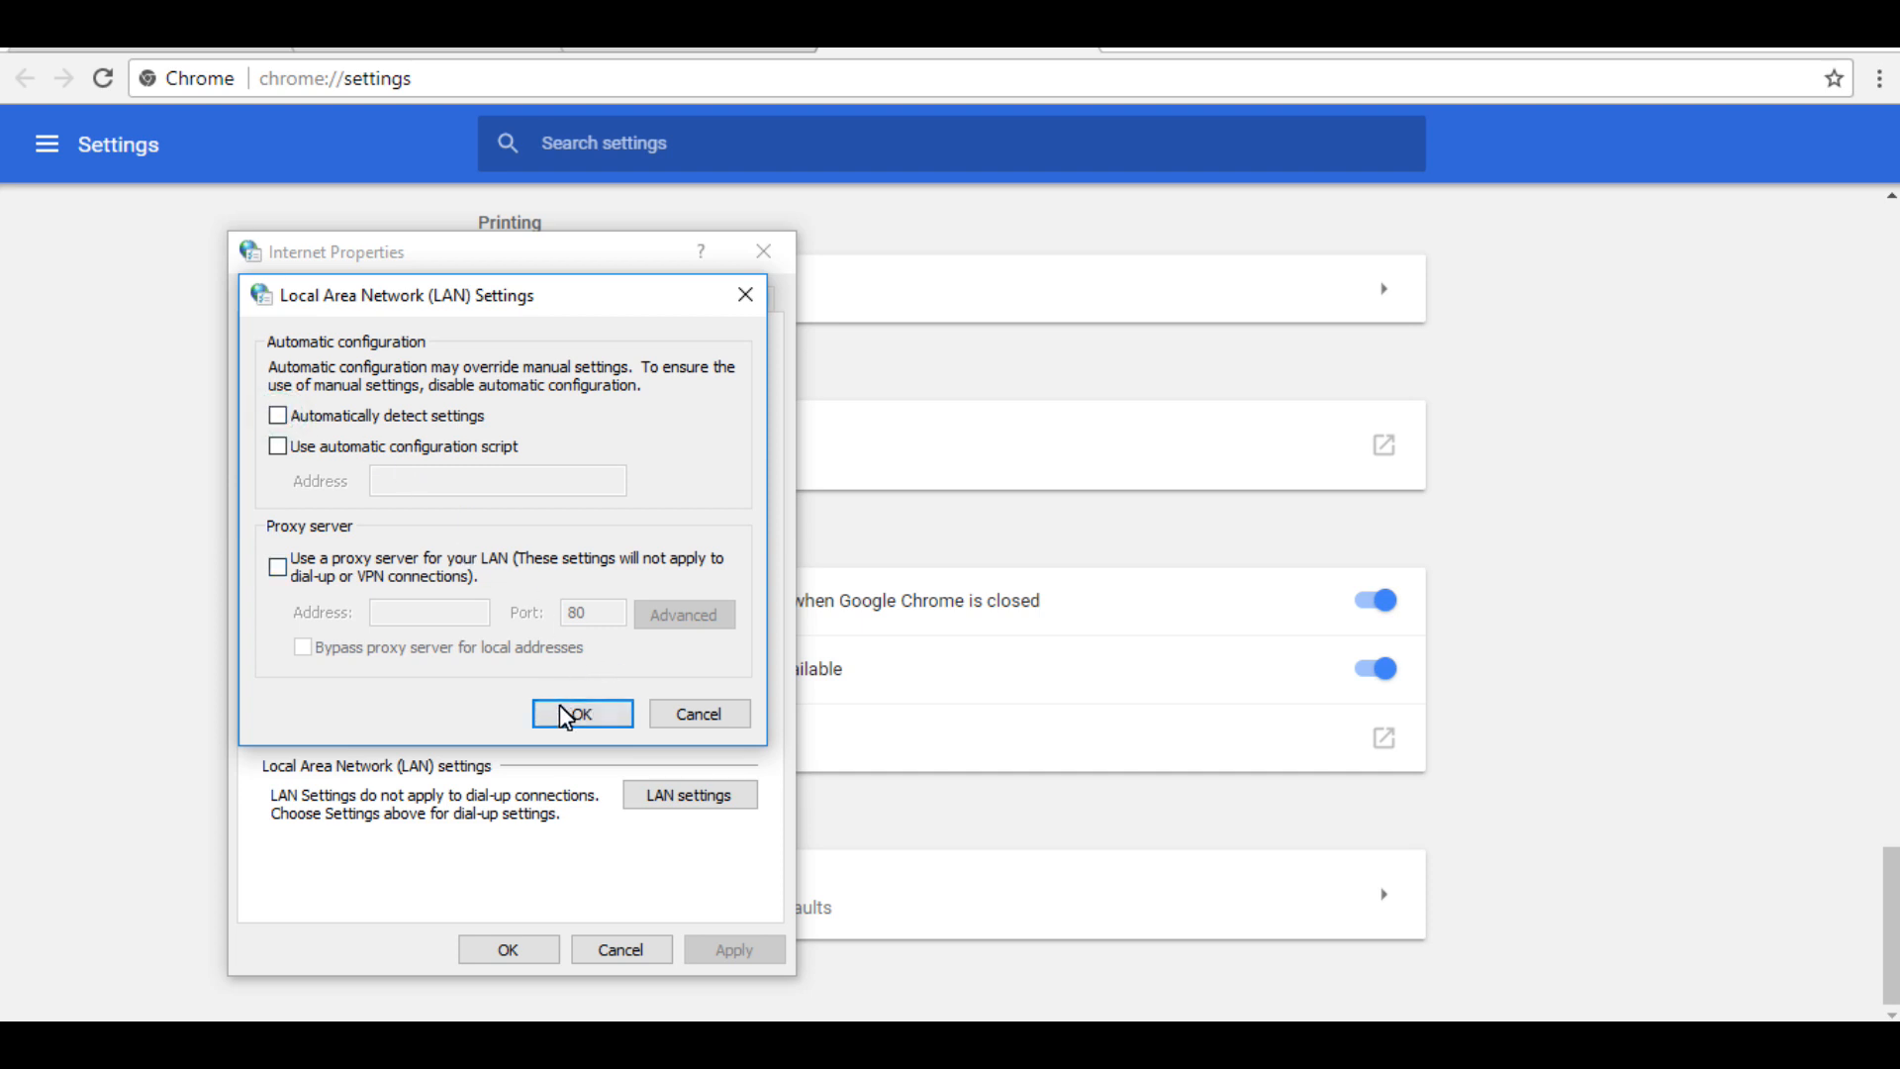
click(580, 713)
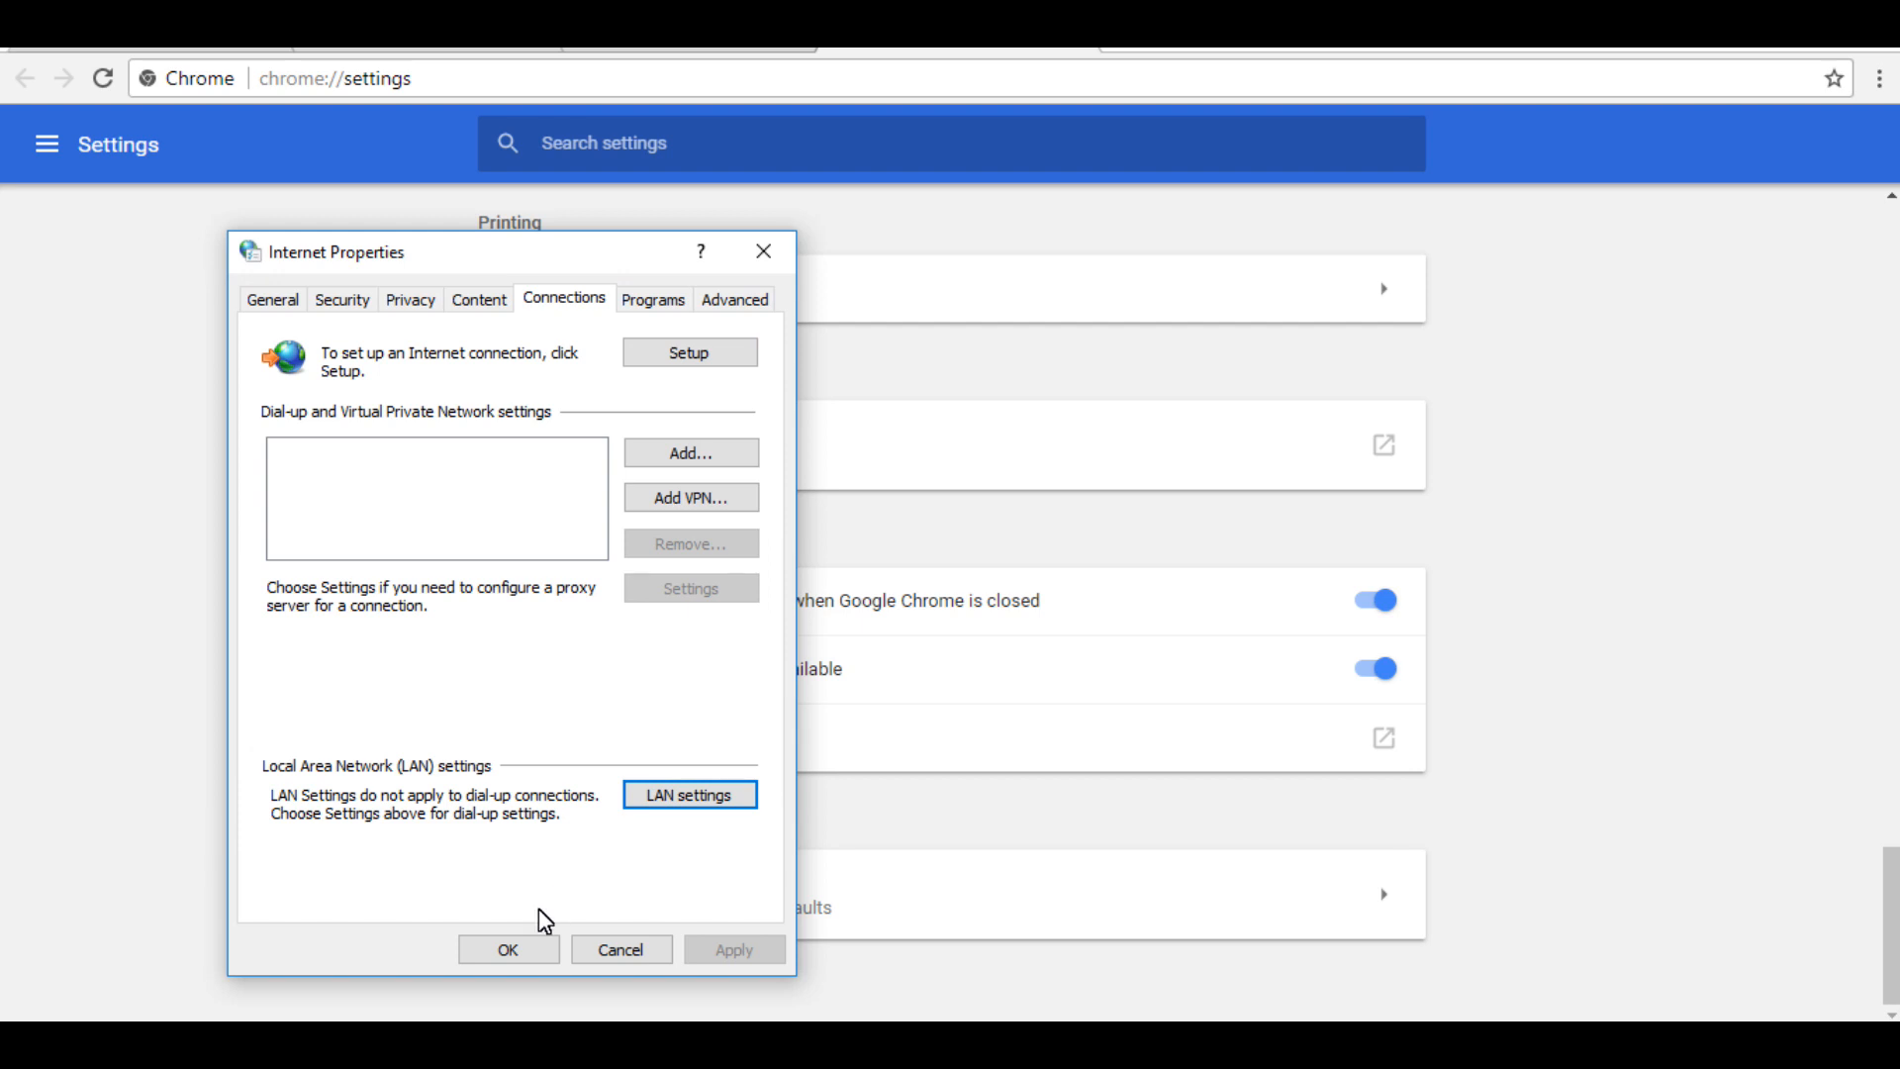
Confirm Internet Properties so Google search results for 'goo' load normally
click(507, 948)
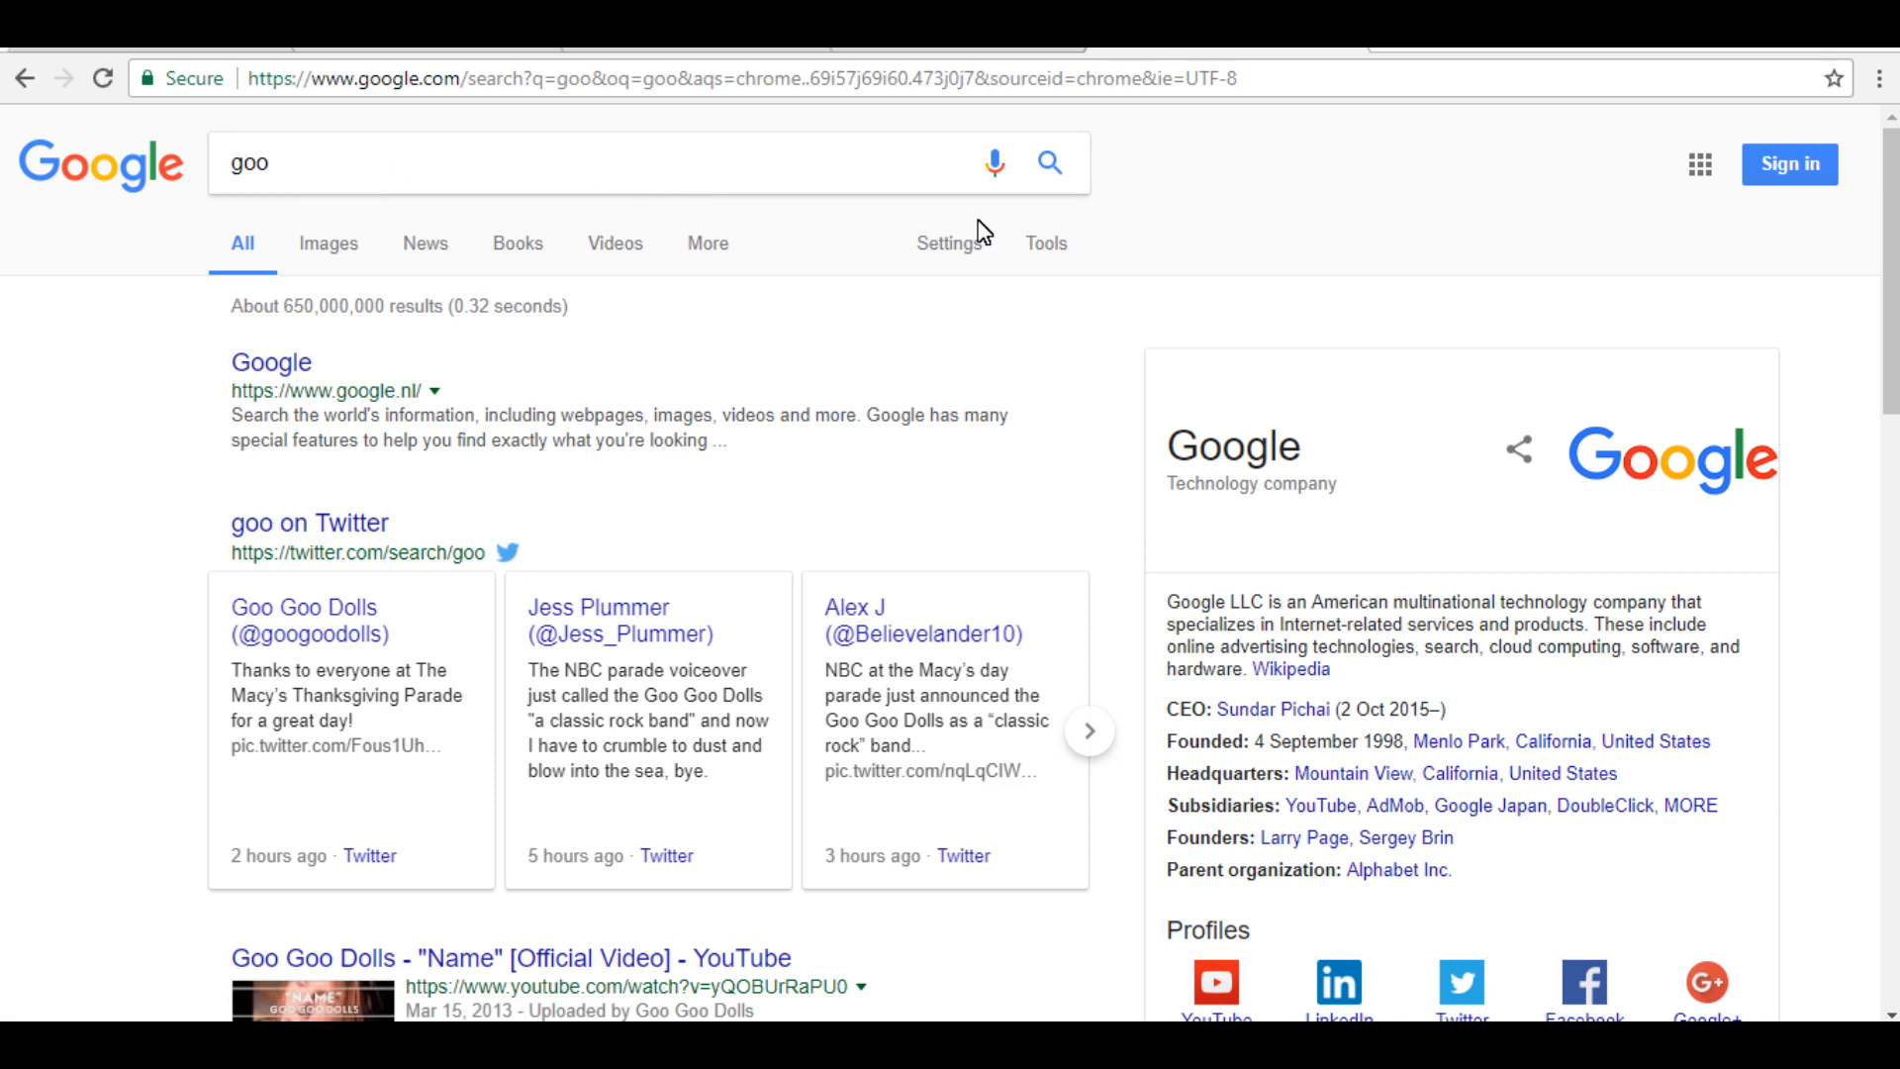
mouse_move(1419, 961)
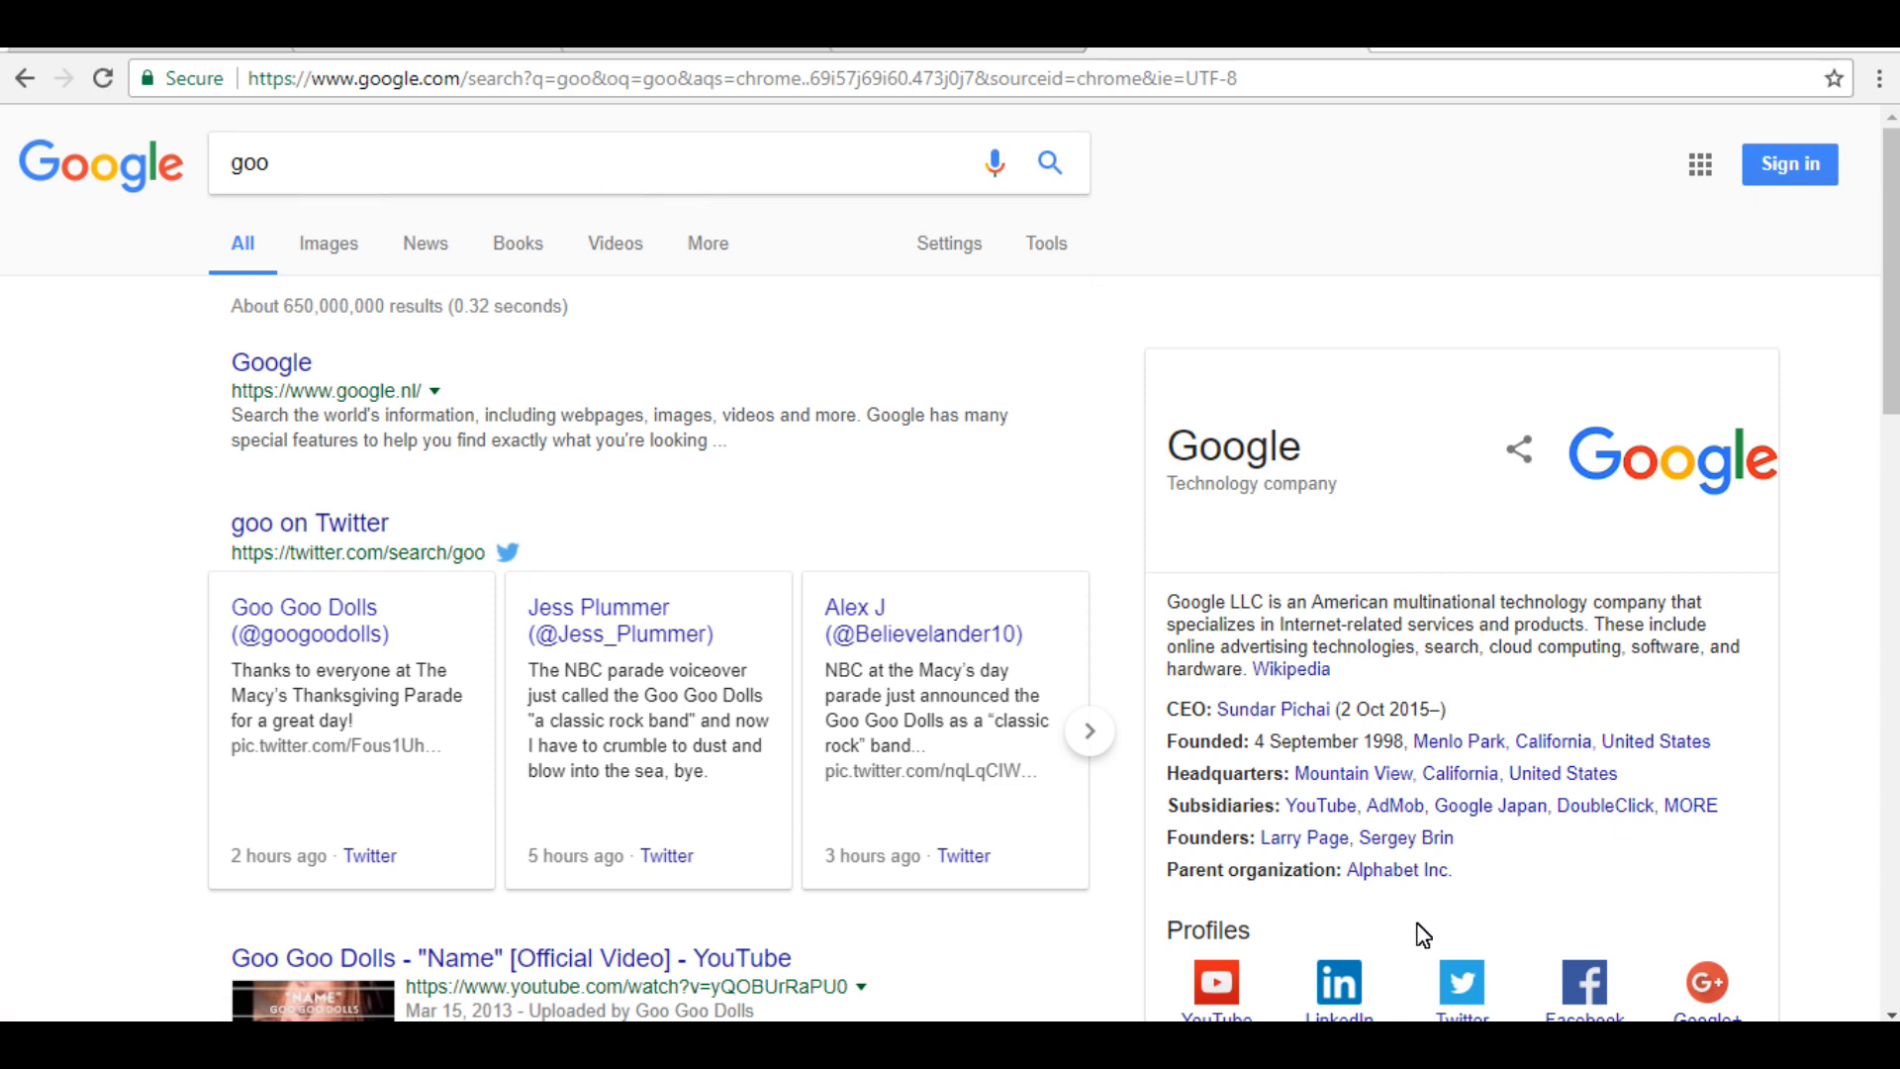